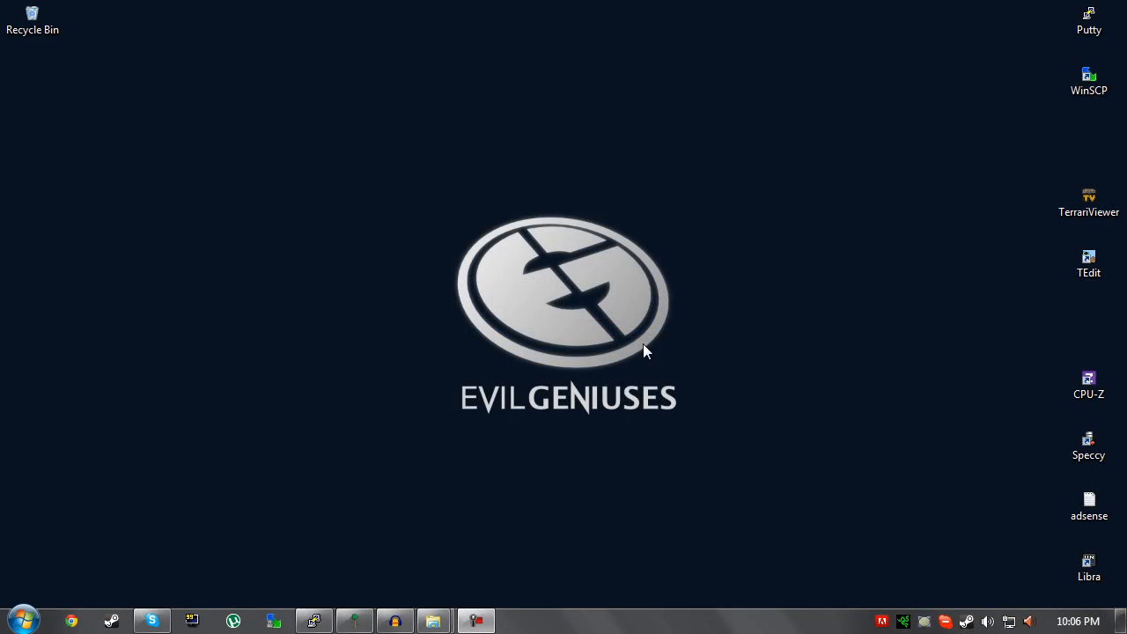
mouse_move(512, 314)
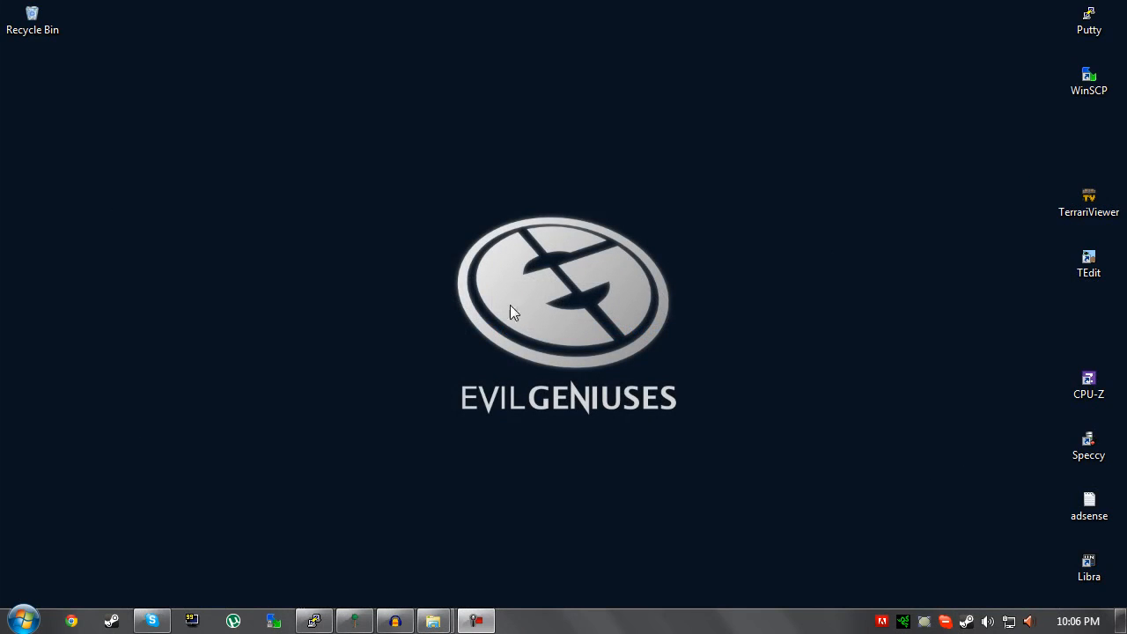
mouse_move(494, 245)
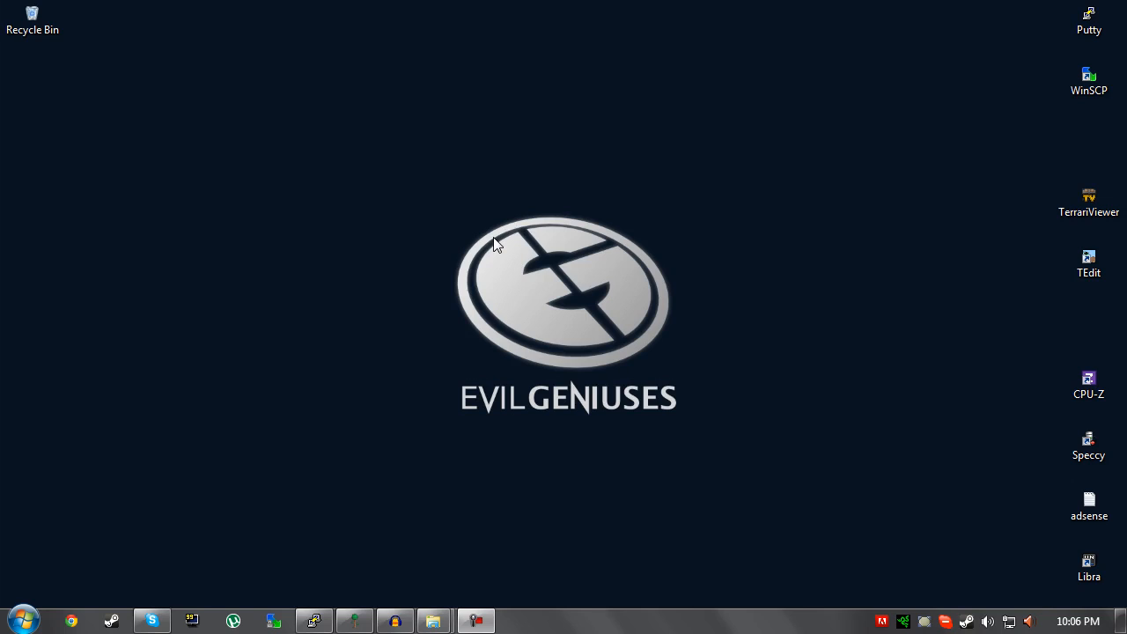
mouse_move(504, 257)
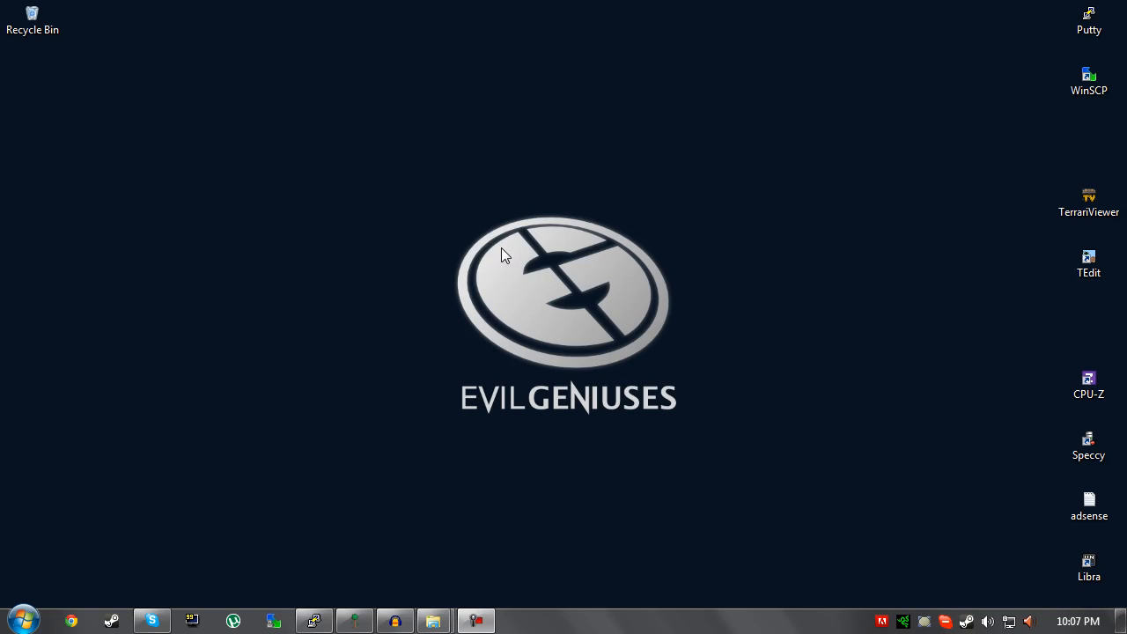
mouse_move(715, 282)
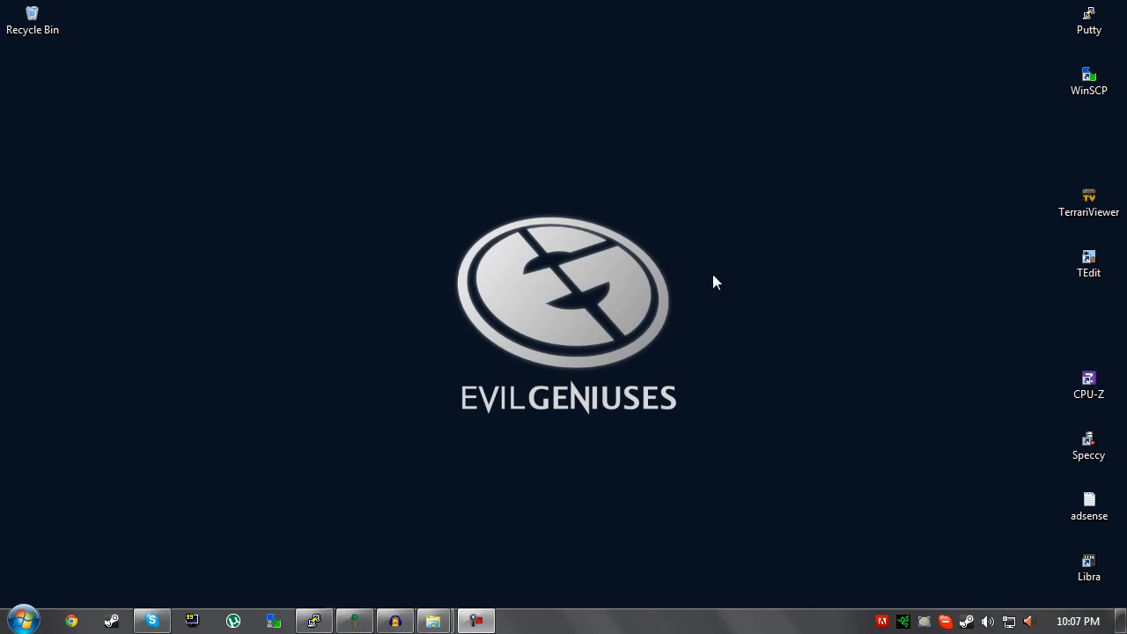
mouse_move(835, 299)
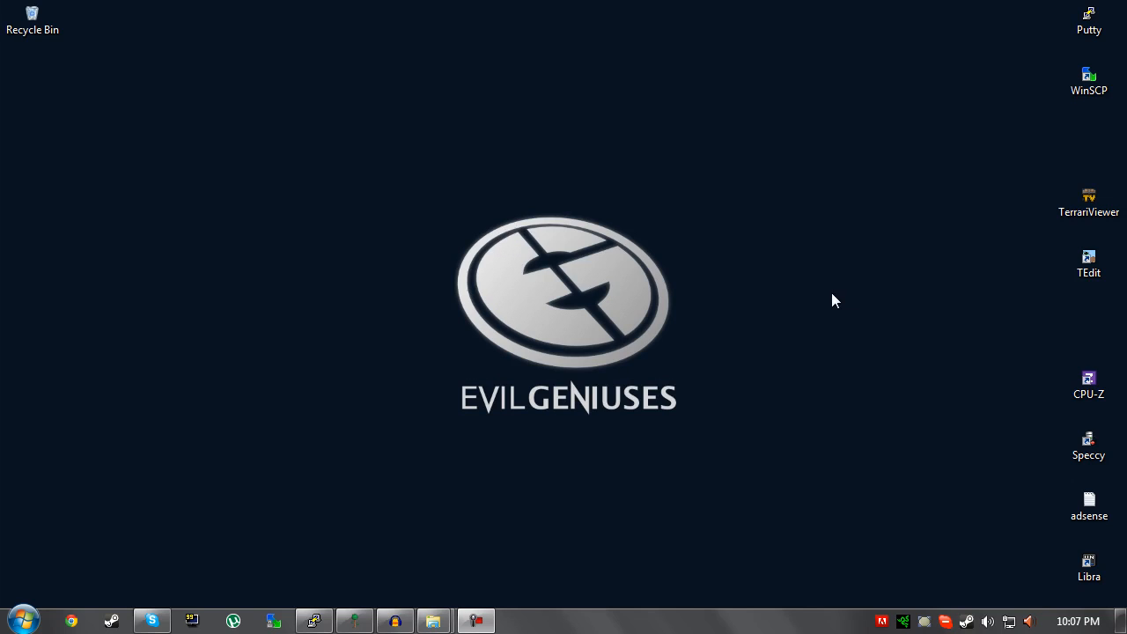
- Inspect the TEdit map editor shortcut, its folder location and program file details
click(1089, 260)
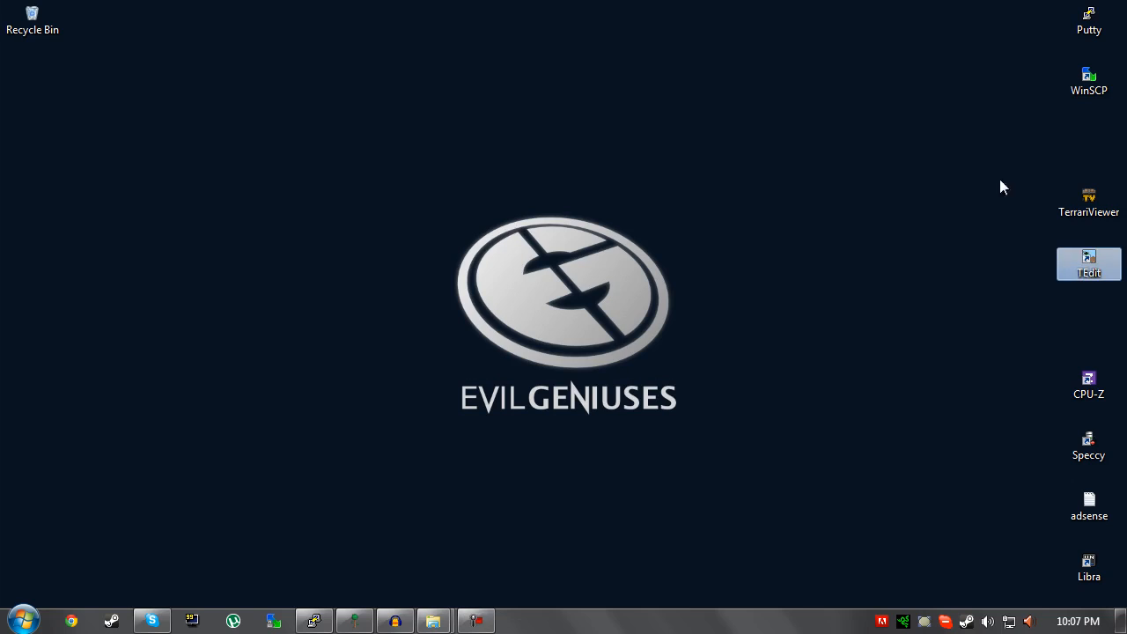
click(1032, 282)
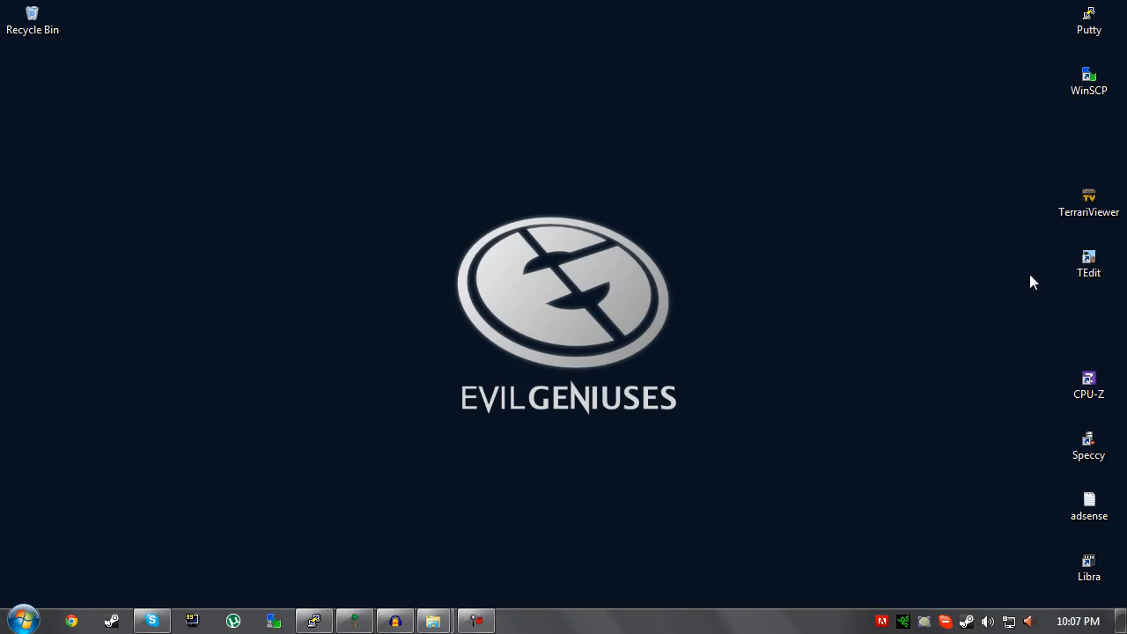
mouse_move(1011, 243)
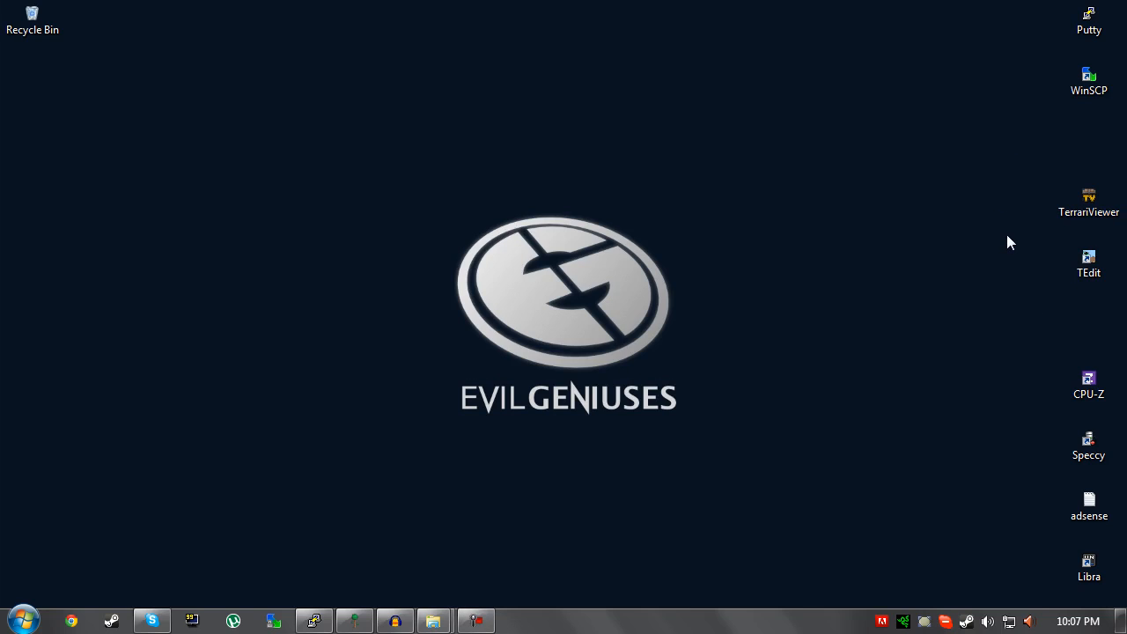
click(1088, 197)
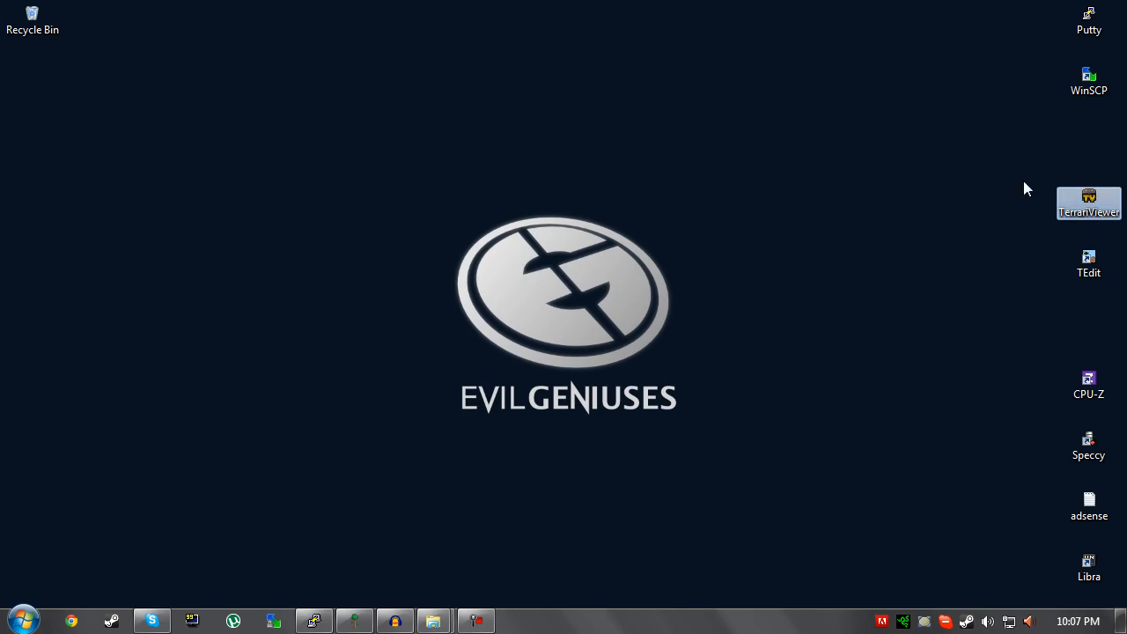
mouse_move(1097, 204)
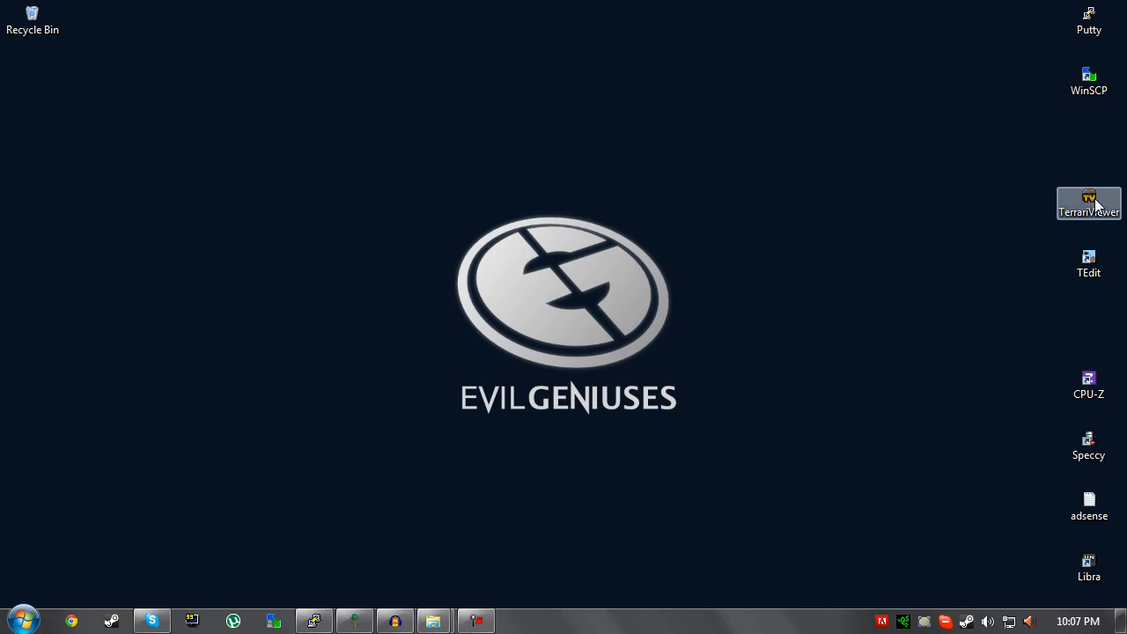
click(1088, 264)
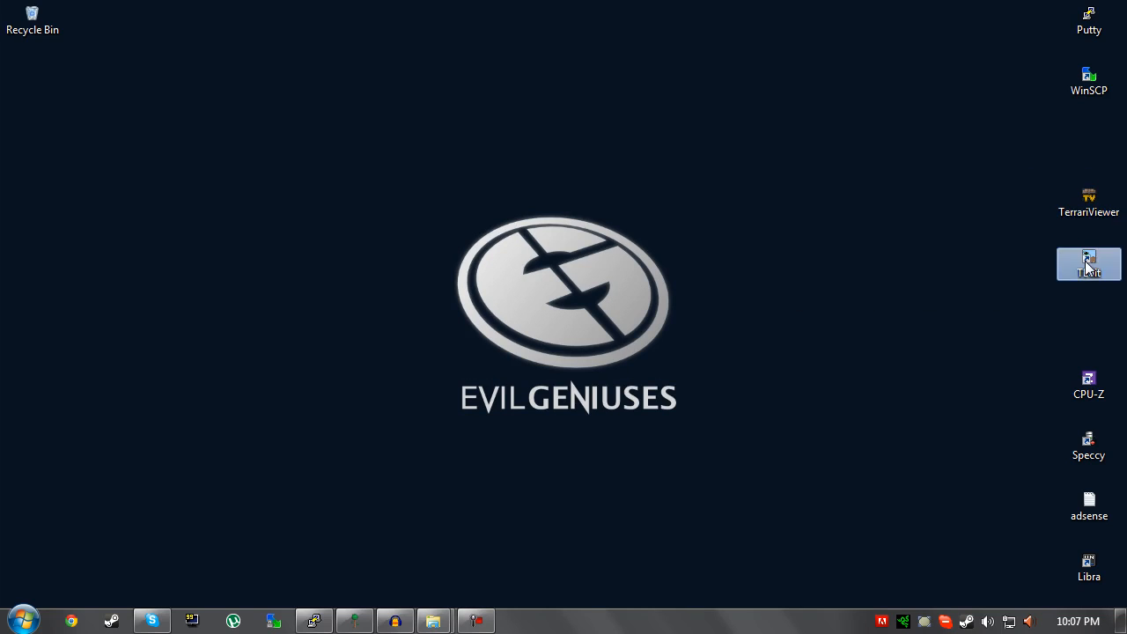
right_click(1089, 264)
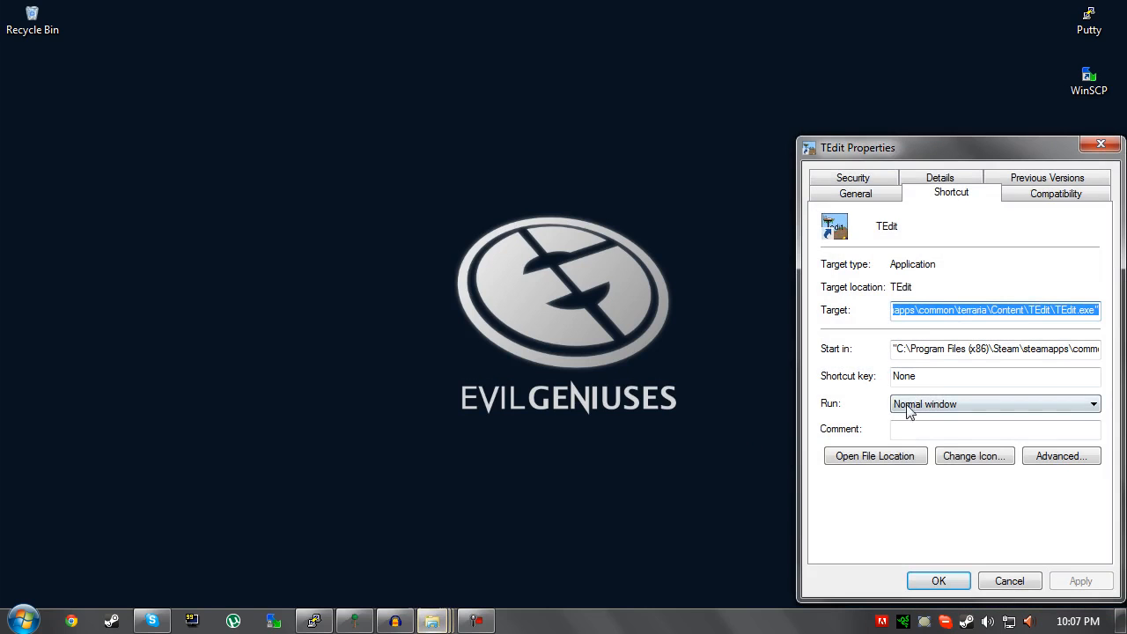
click(875, 454)
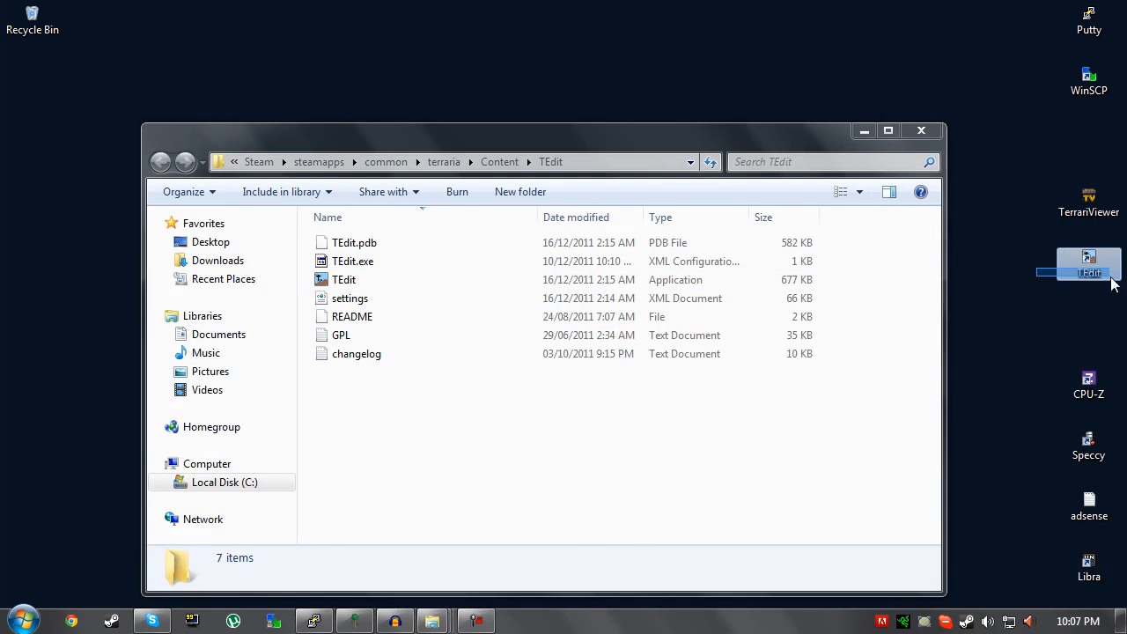
click(343, 278)
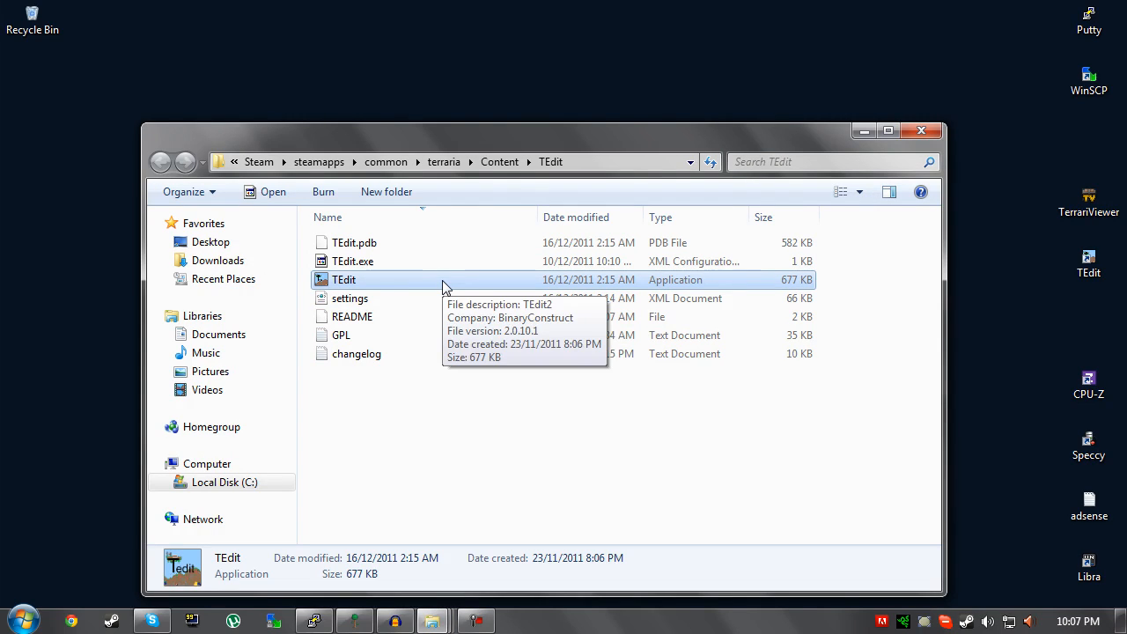
mouse_move(382, 285)
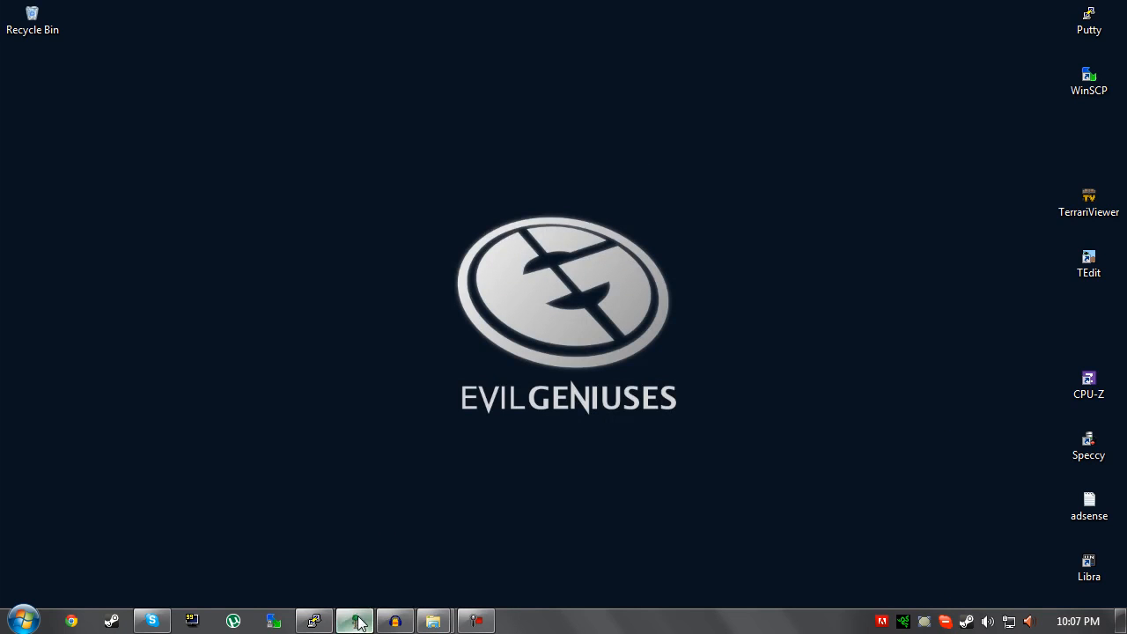
- Bring Terraria forward, create a Small world named World 1 and leave the world menu
click(354, 619)
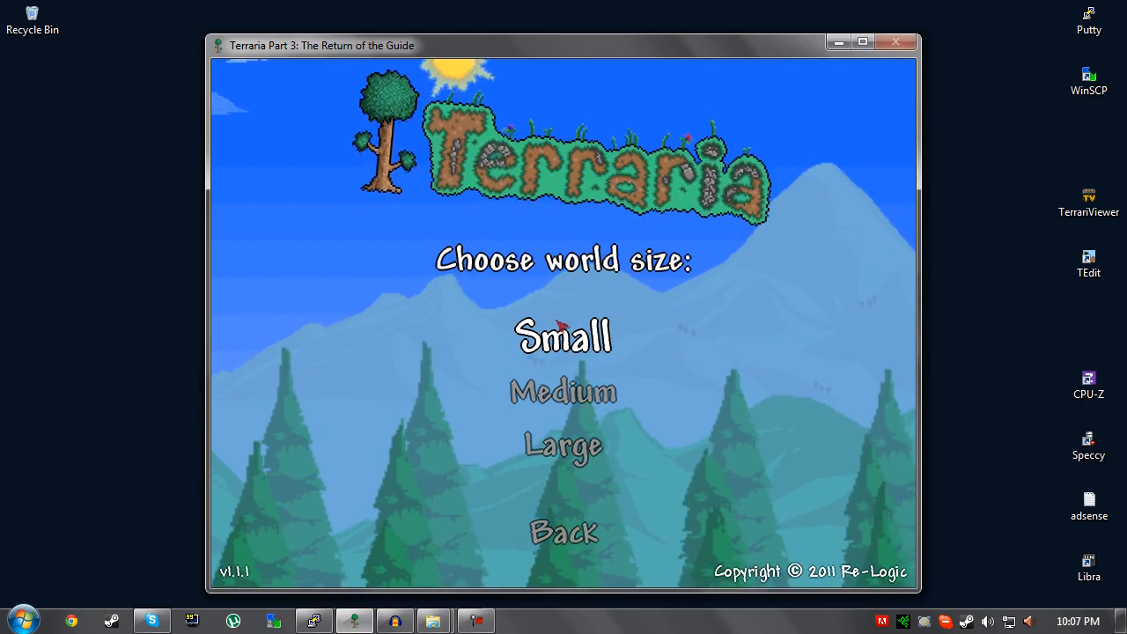
click(564, 338)
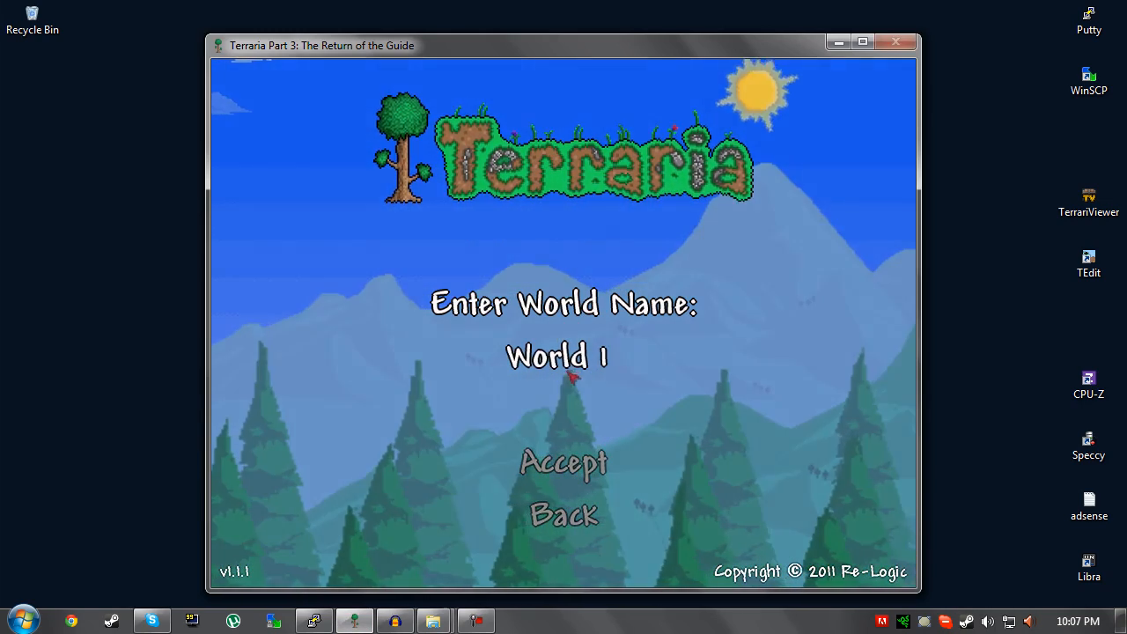
click(563, 461)
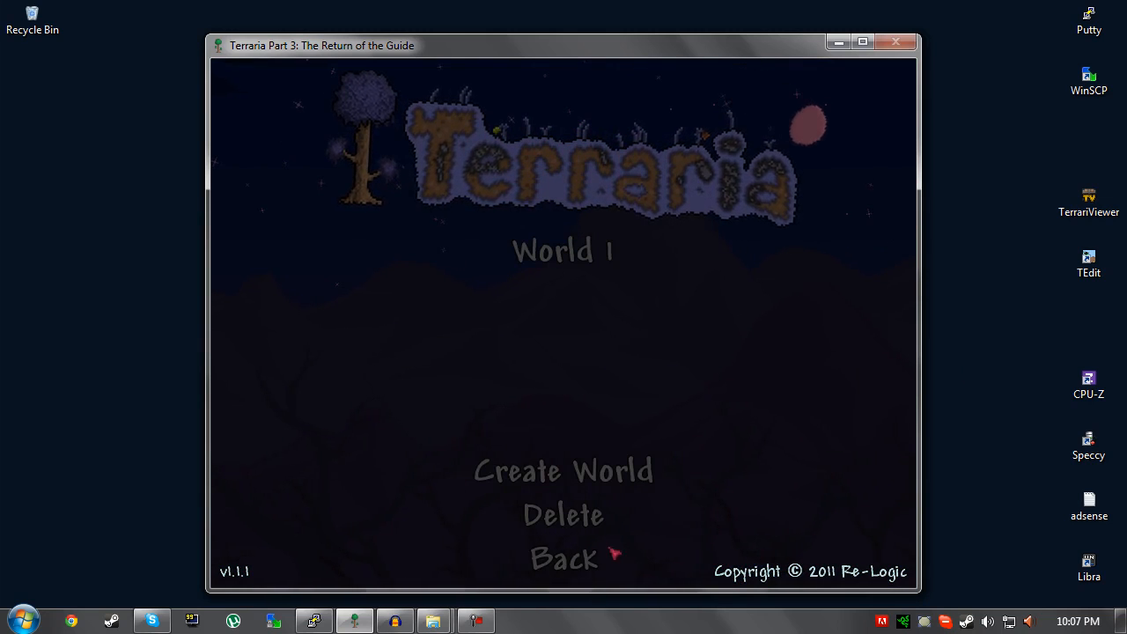
click(898, 42)
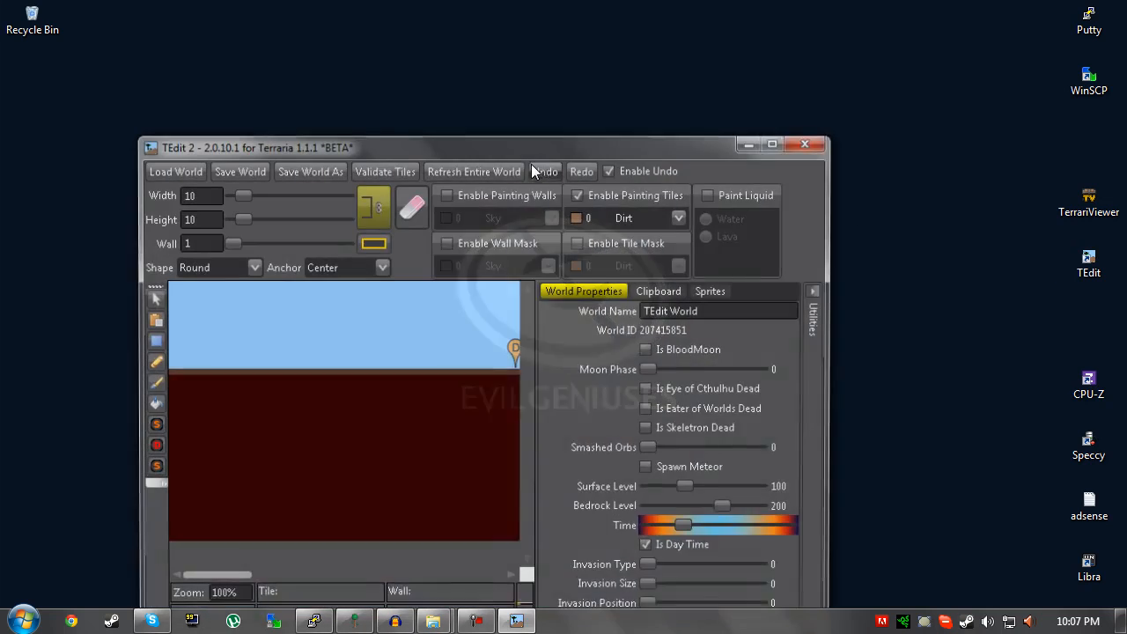
- Maximize the TEdit editor window to fill the screen
click(789, 145)
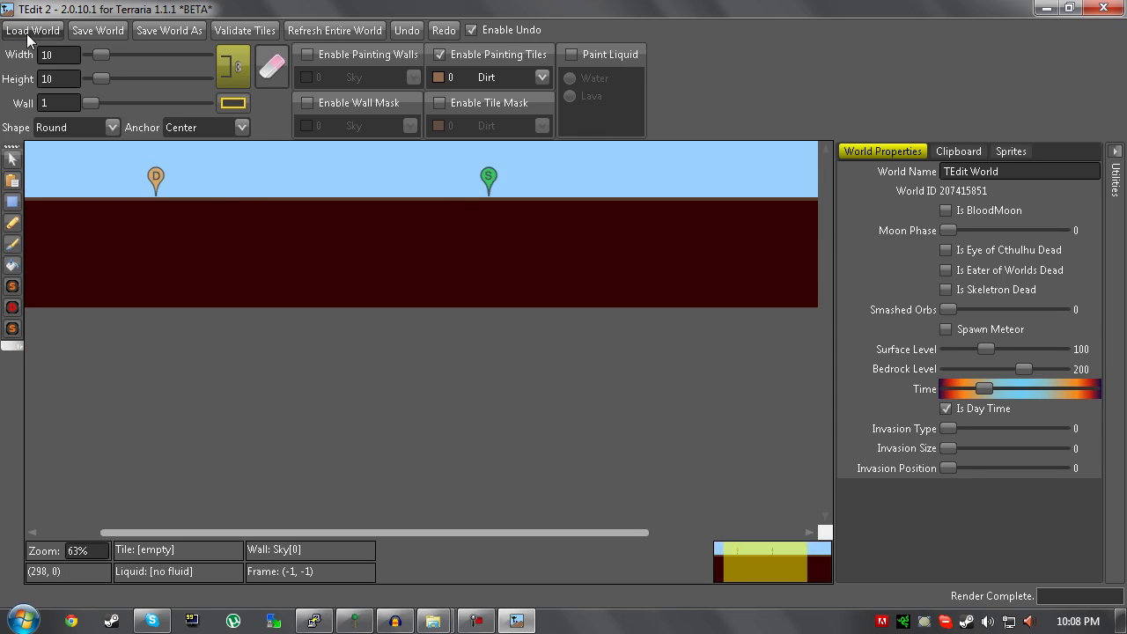
- Load world1.wld from the Terraria Worlds folder into TEdit
click(32, 30)
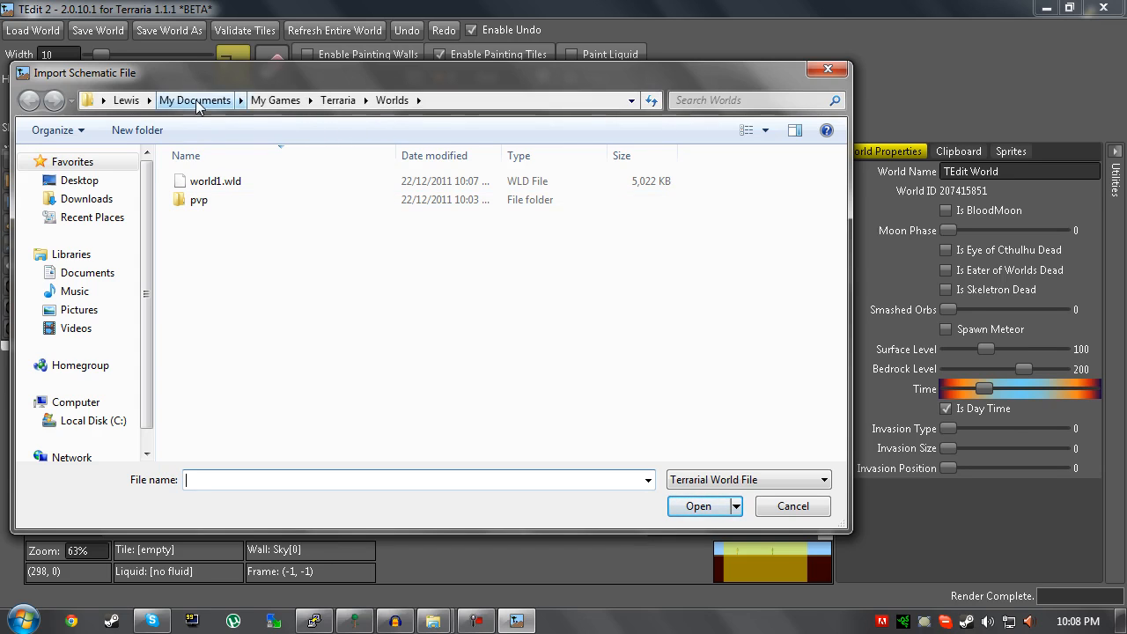
click(275, 98)
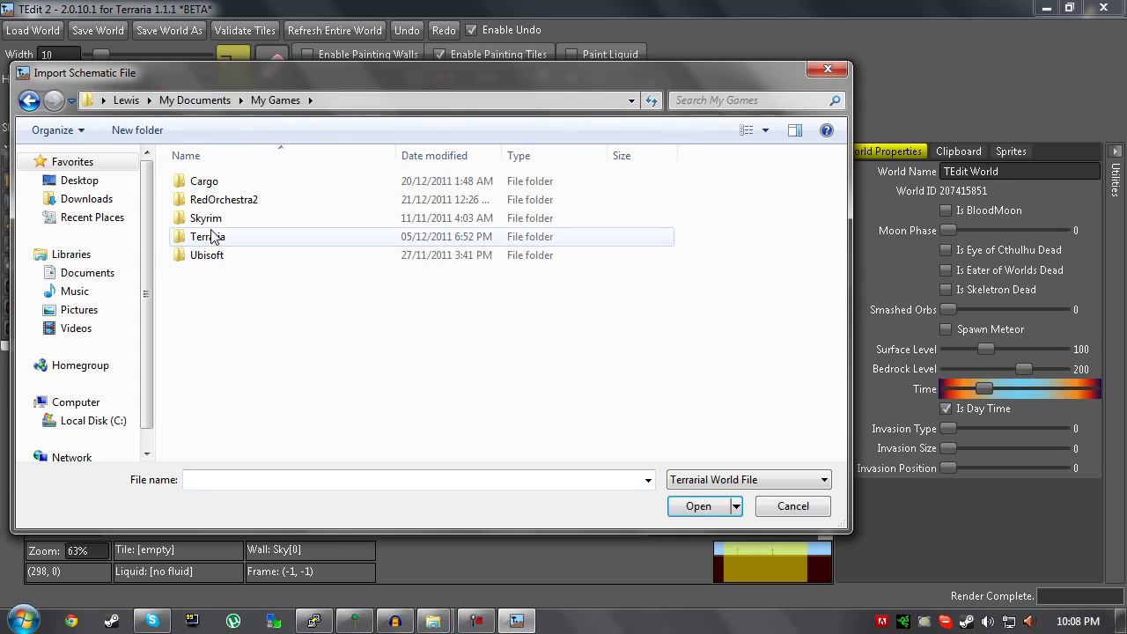
double_click(208, 236)
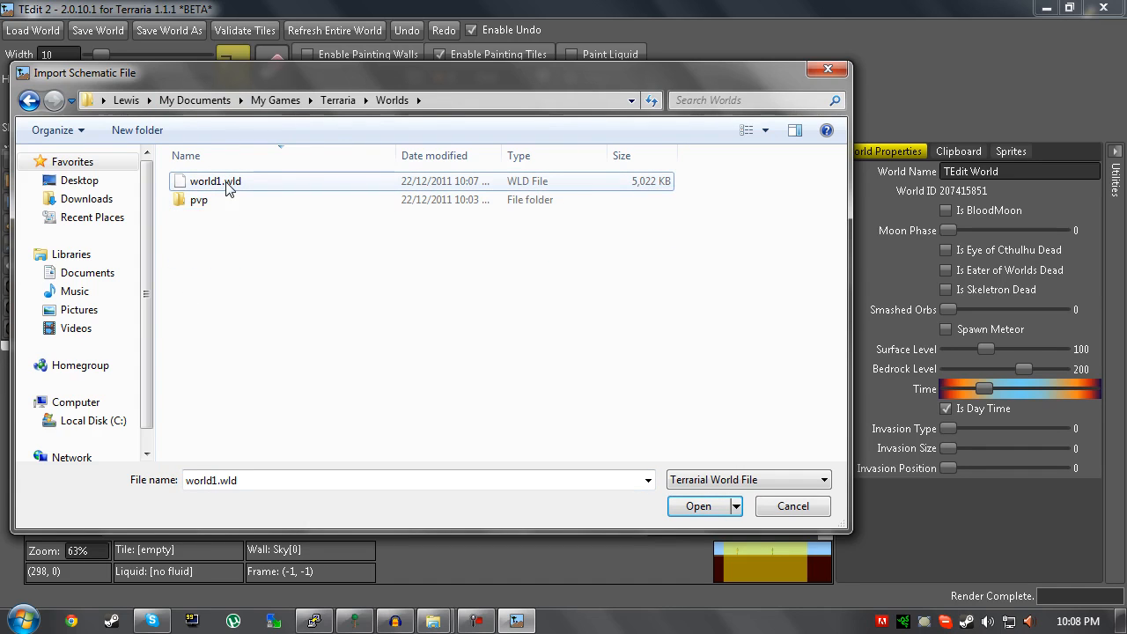
mouse_move(229, 183)
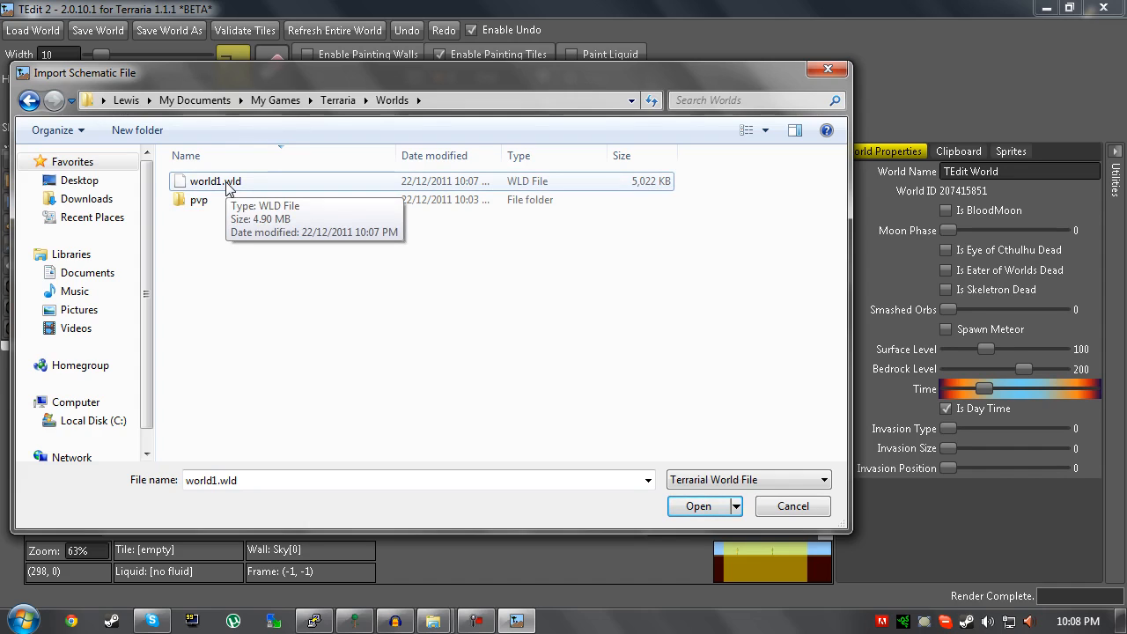
mouse_move(218, 257)
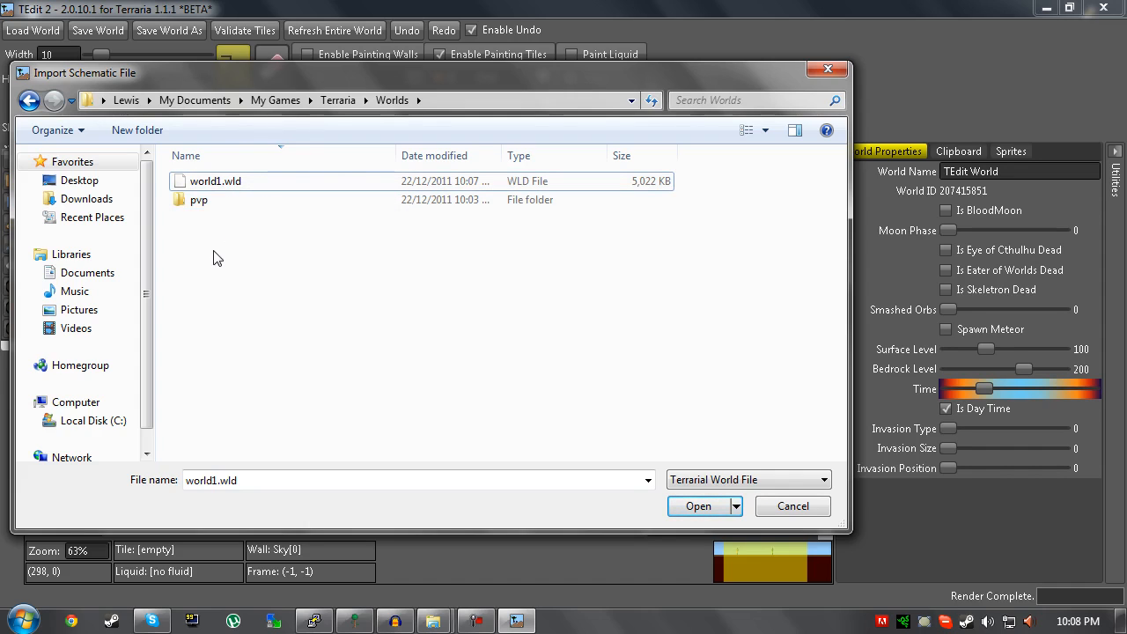
click(215, 179)
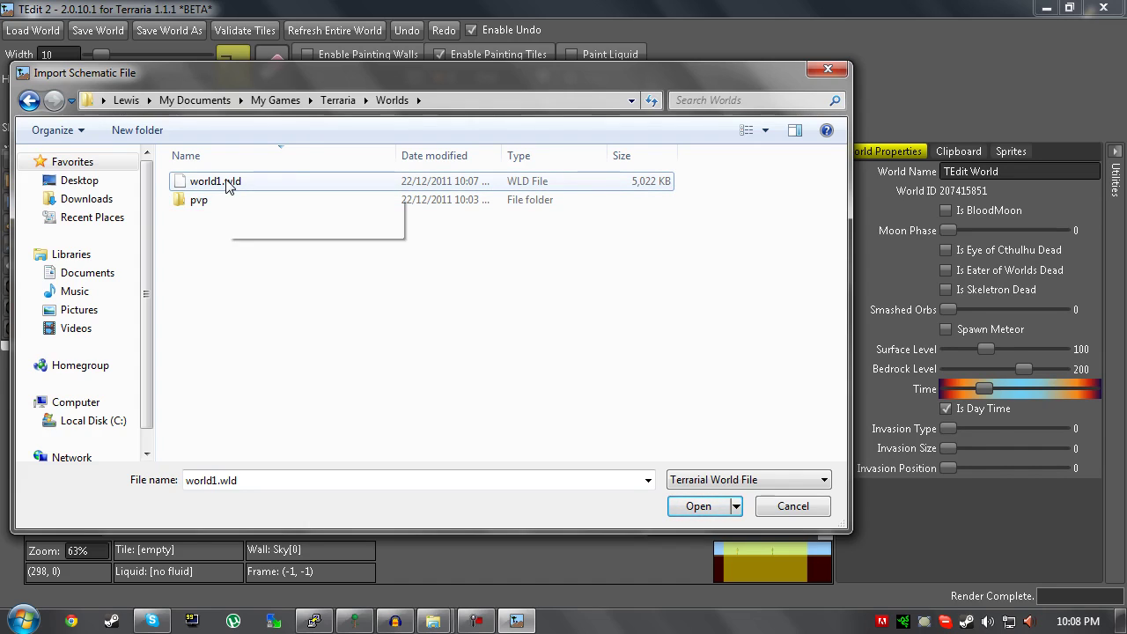
mouse_move(227, 185)
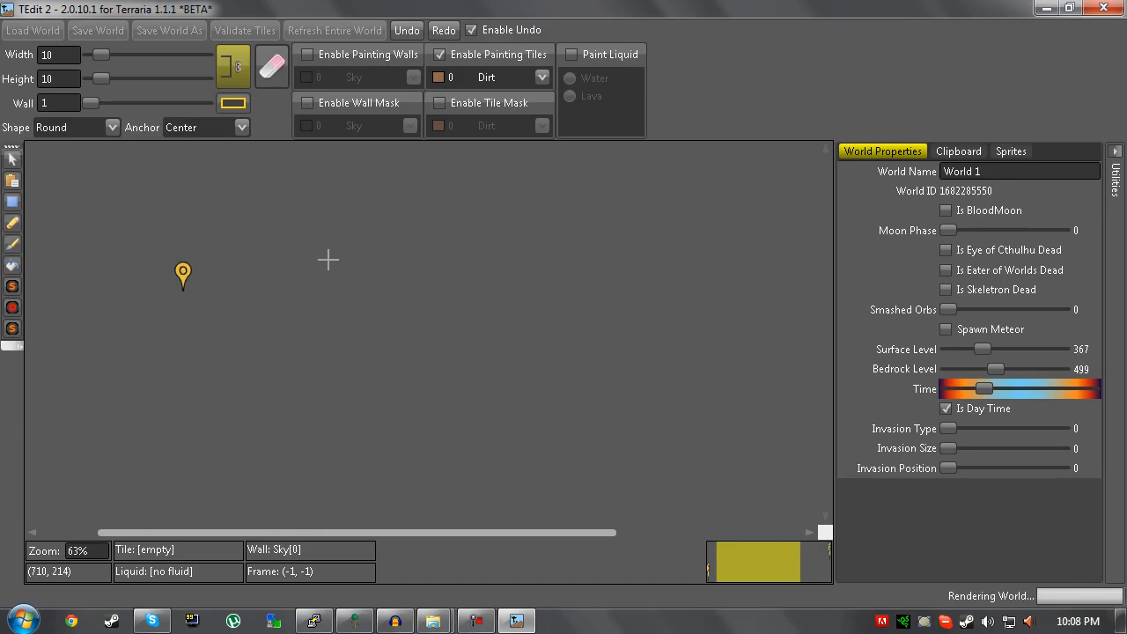
- Replace the World Name field in World Properties with CTG MAP 1
click(32, 30)
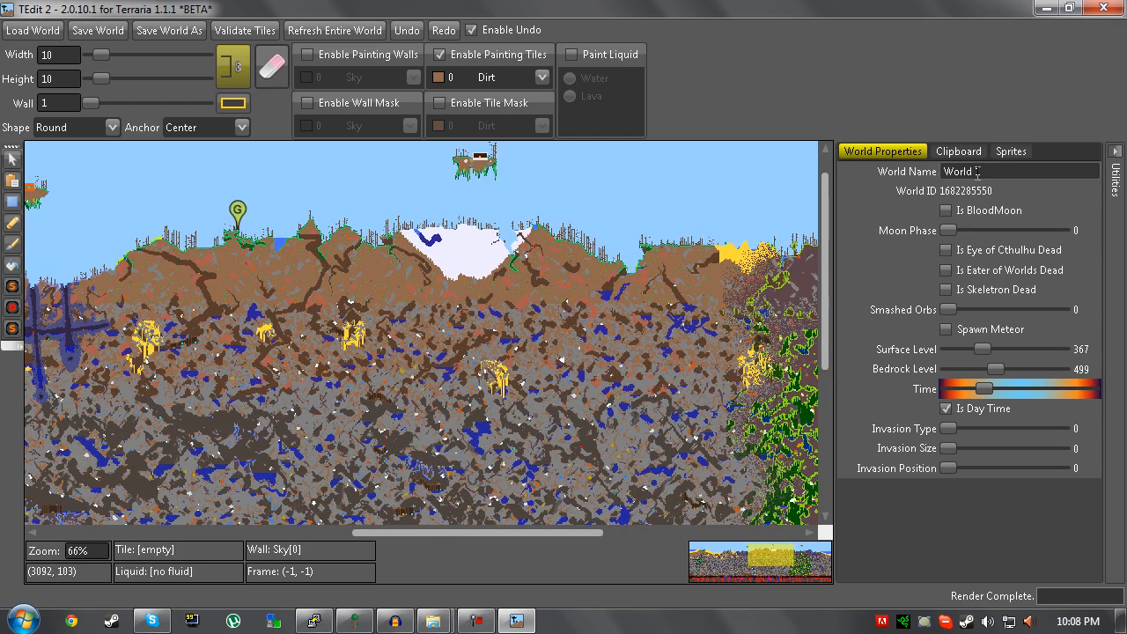
click(958, 152)
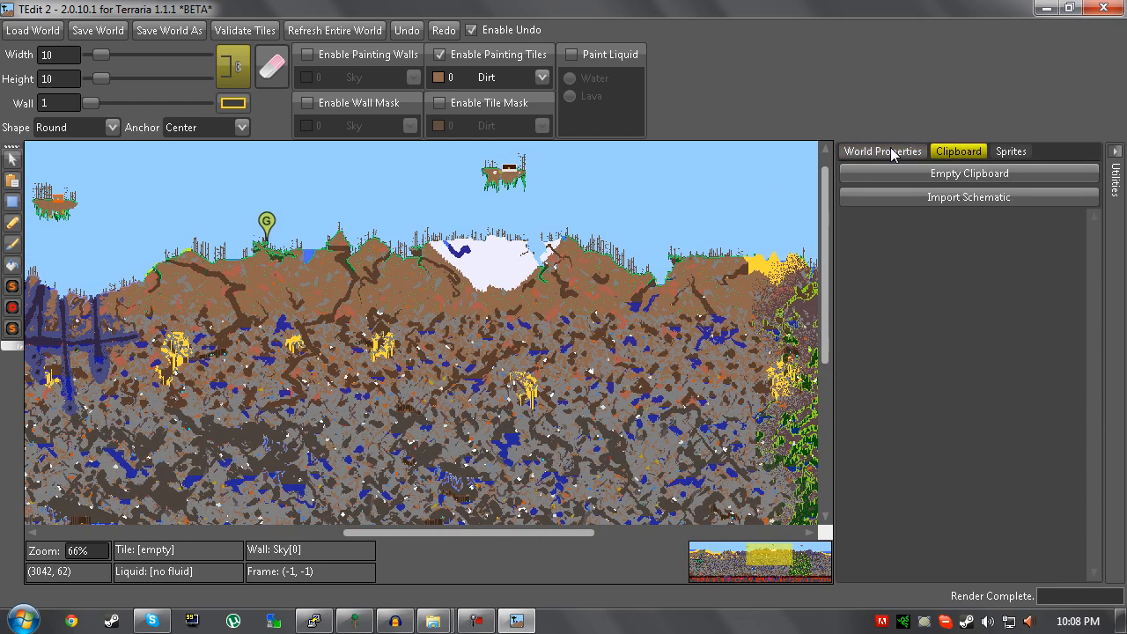
click(882, 151)
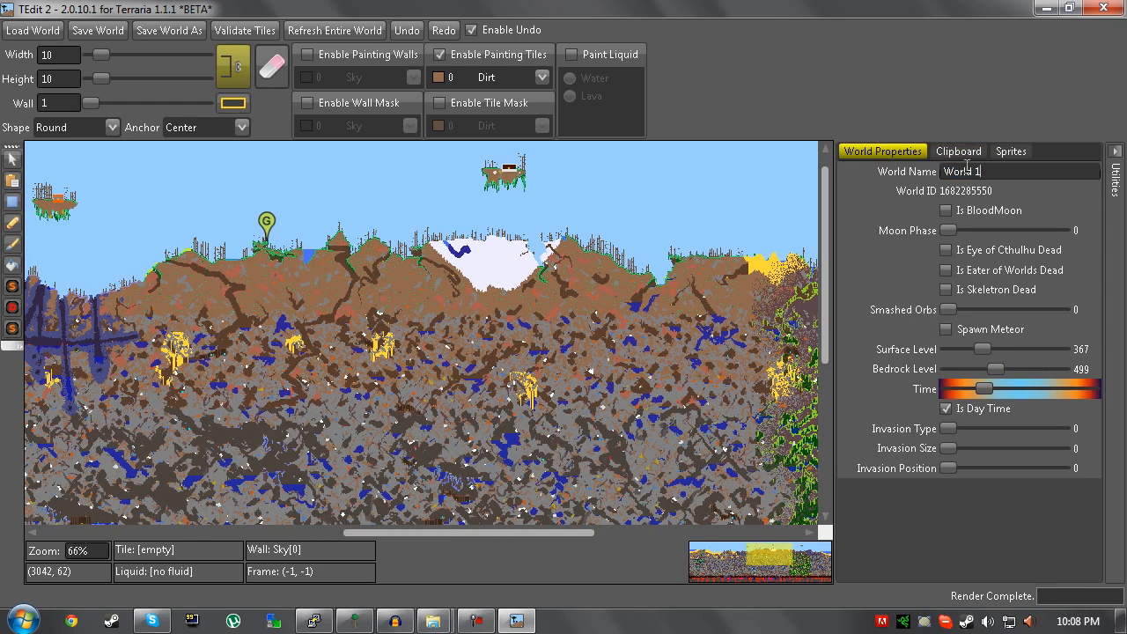
triple_click(961, 171)
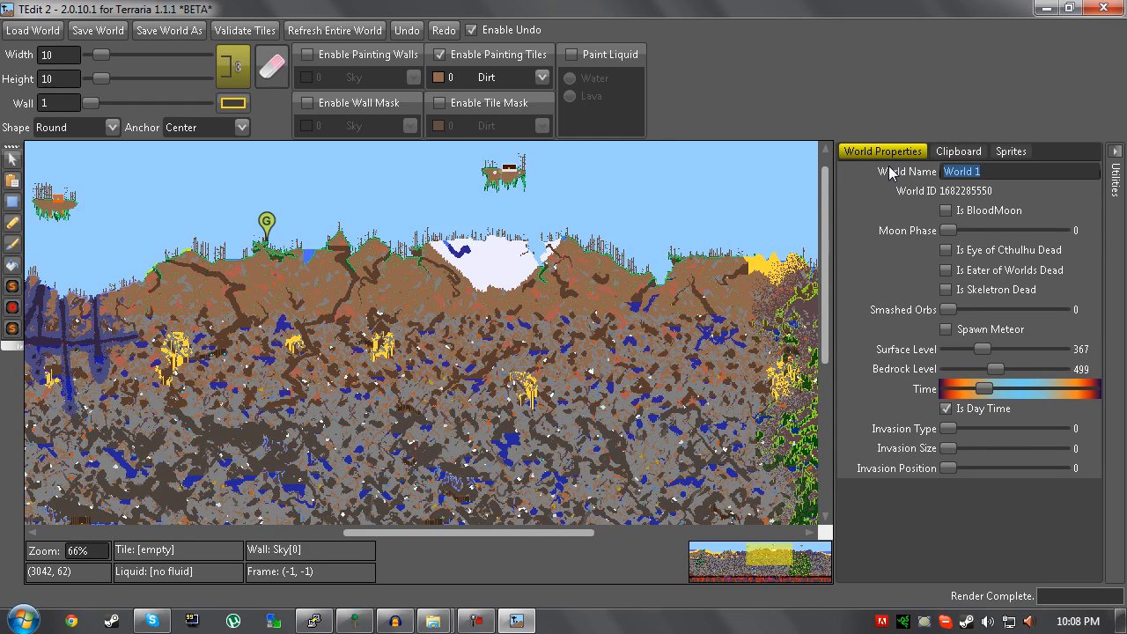
text(CTG MAP 1)
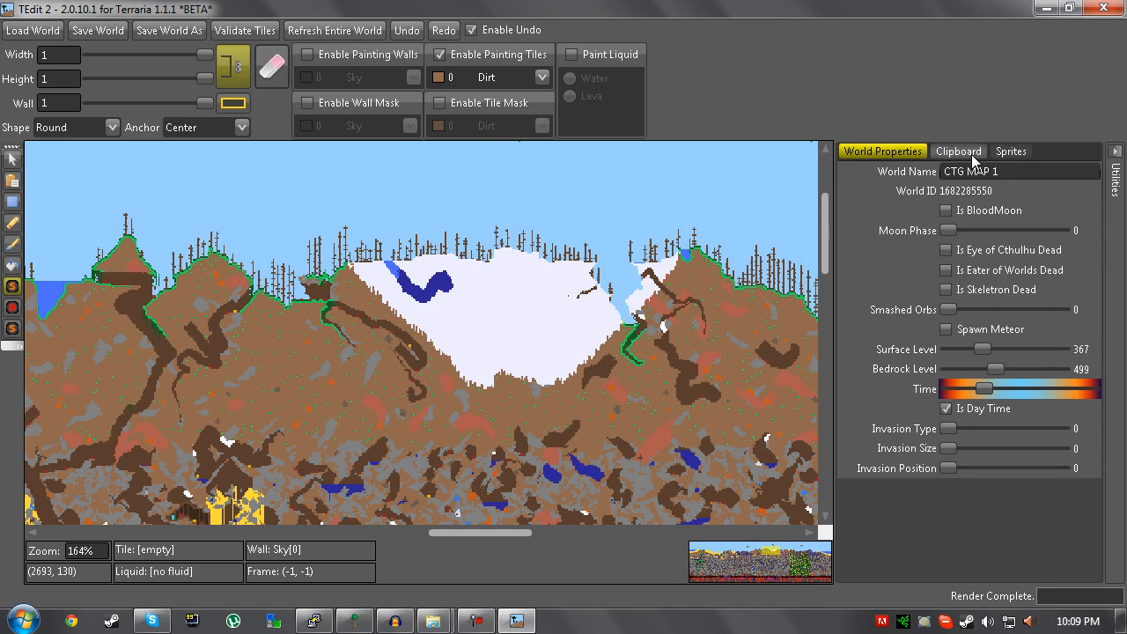
- Start Import Schematic from the Clipboard panel and browse into the pvp folder
click(958, 151)
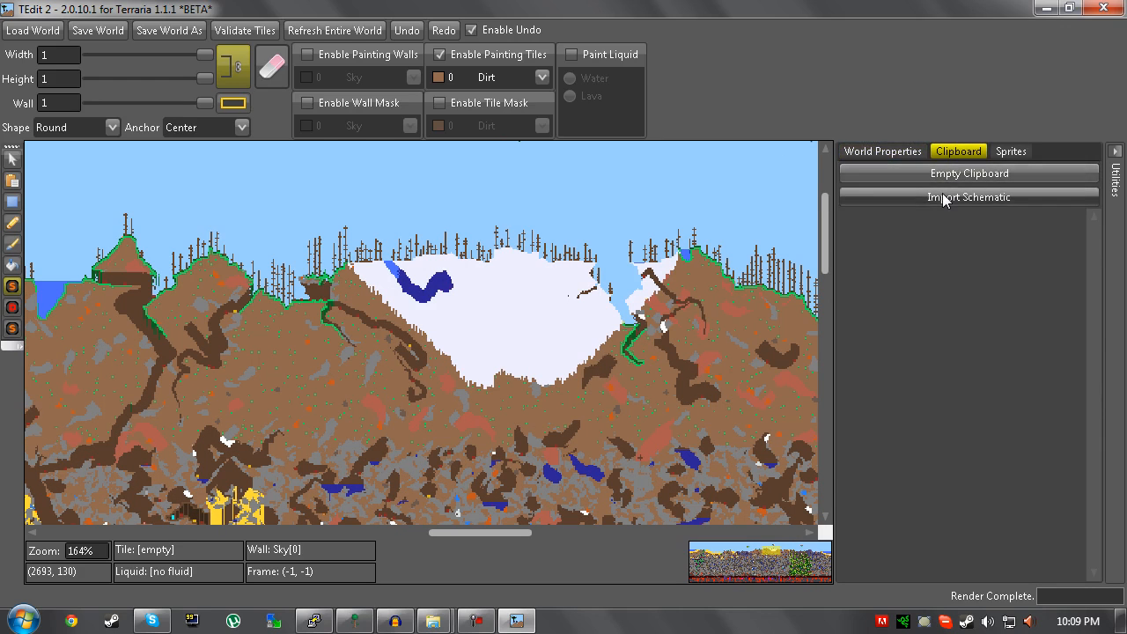
click(968, 197)
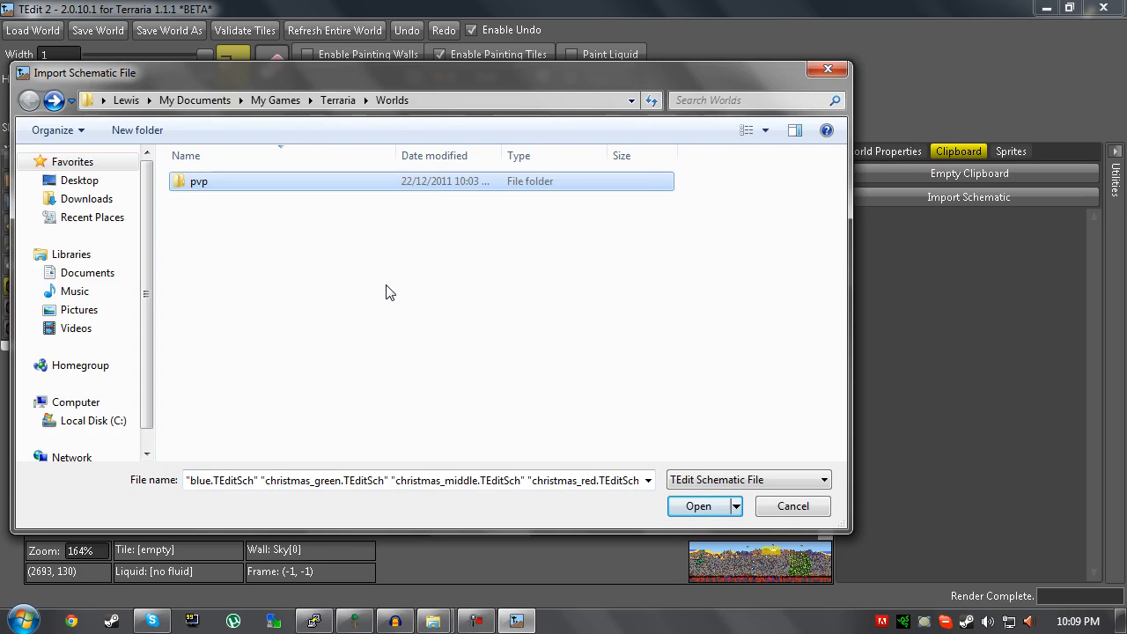
double_click(198, 179)
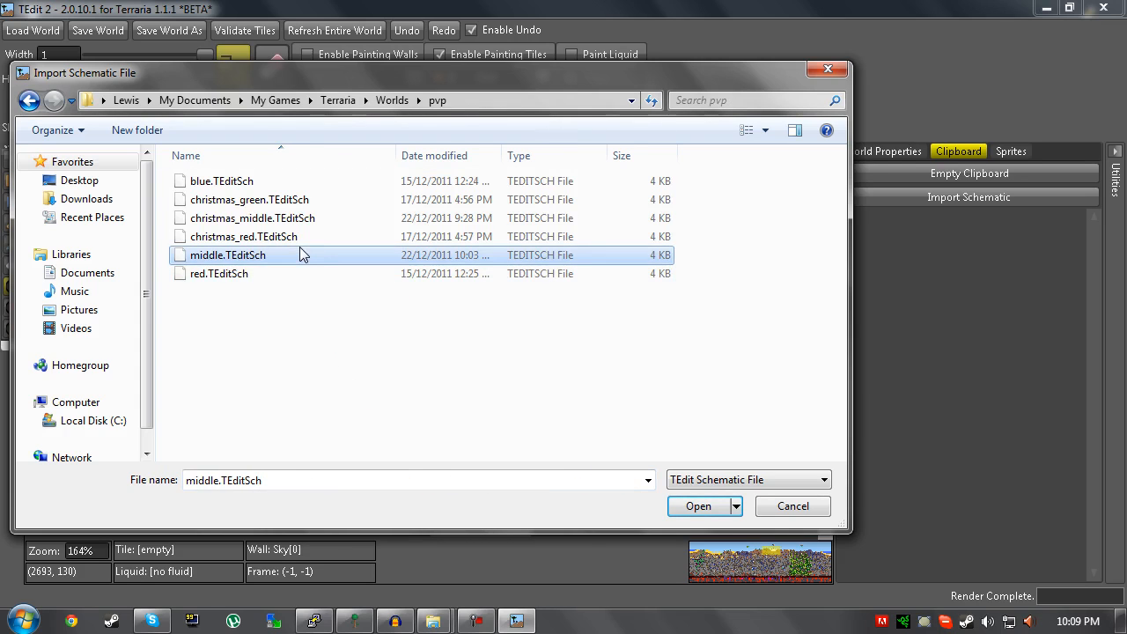
right_click(229, 253)
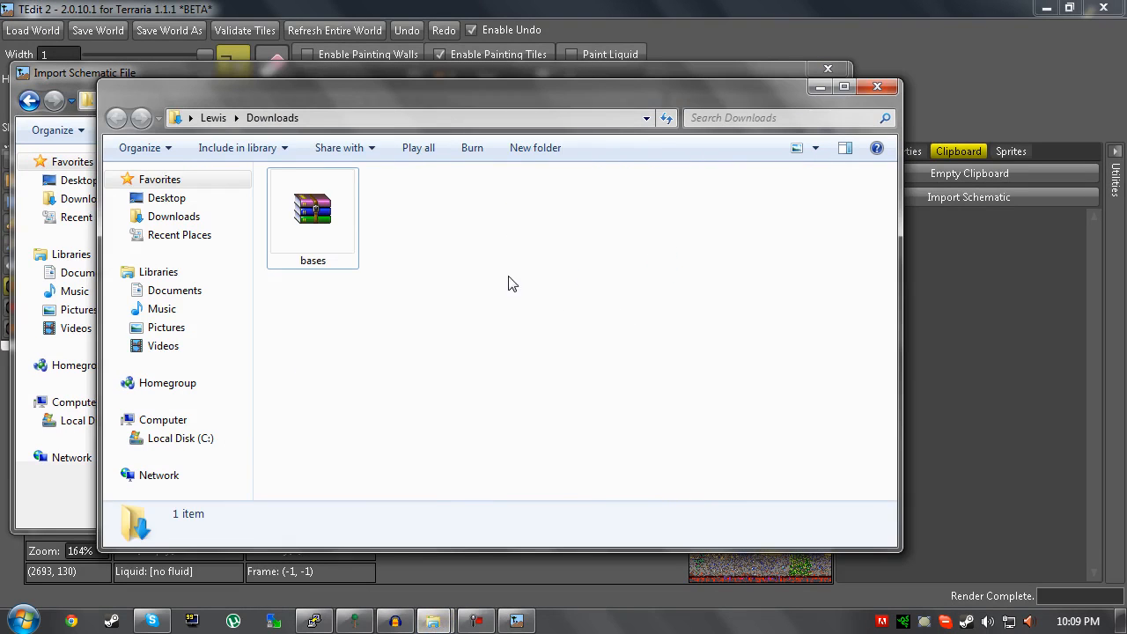
- Select the bases.rar archive in Downloads for extraction
click(313, 215)
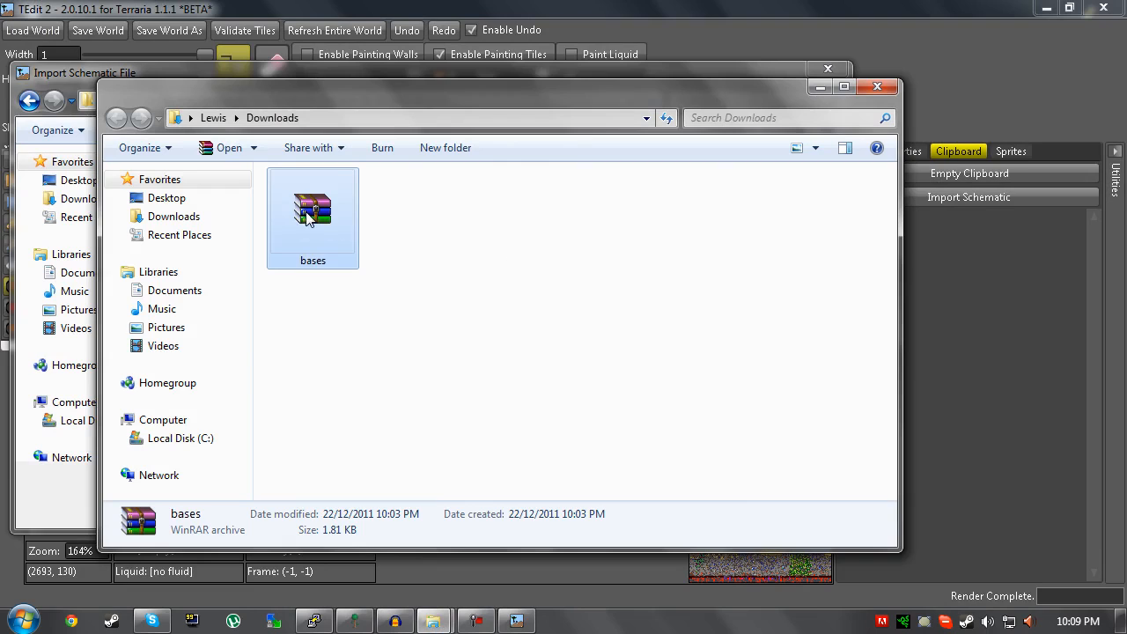
mouse_move(470, 262)
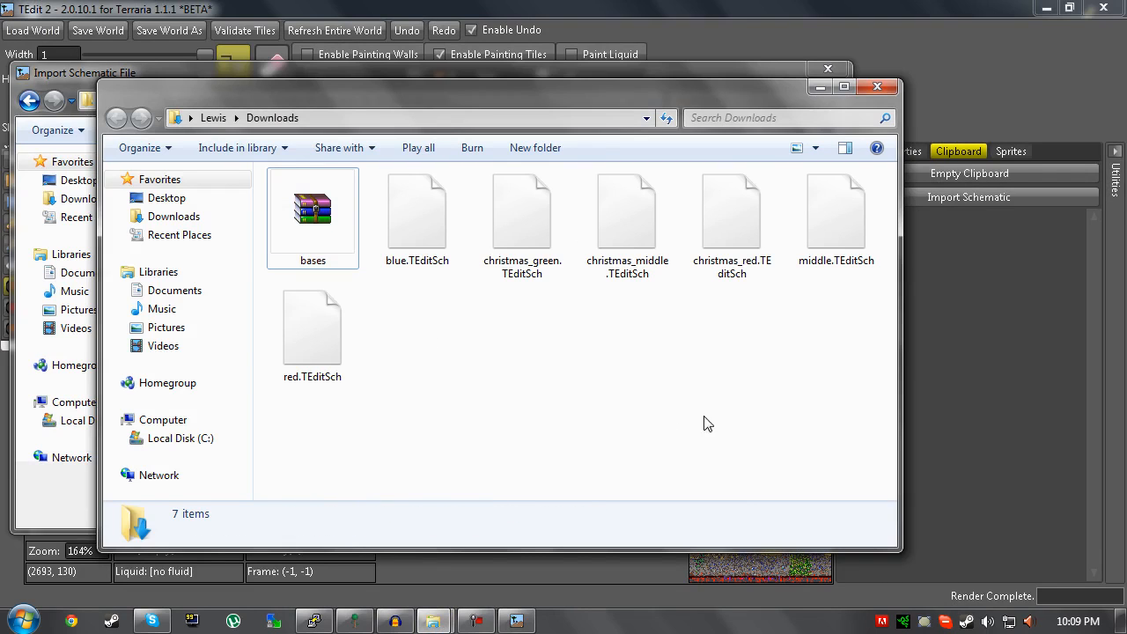
mouse_move(507, 306)
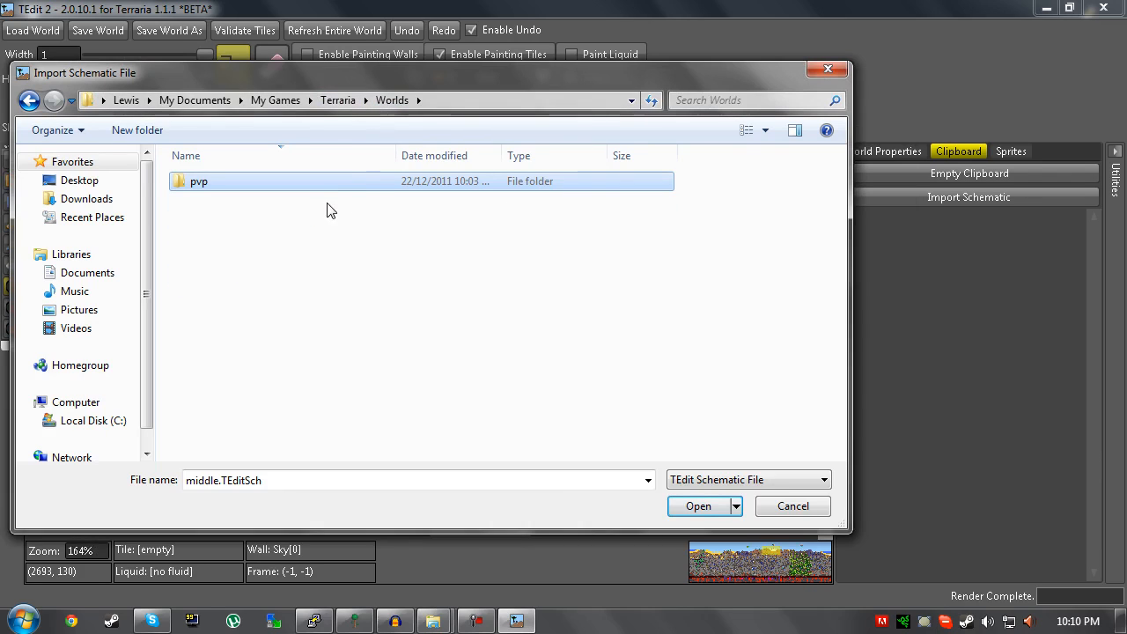
mouse_move(367, 192)
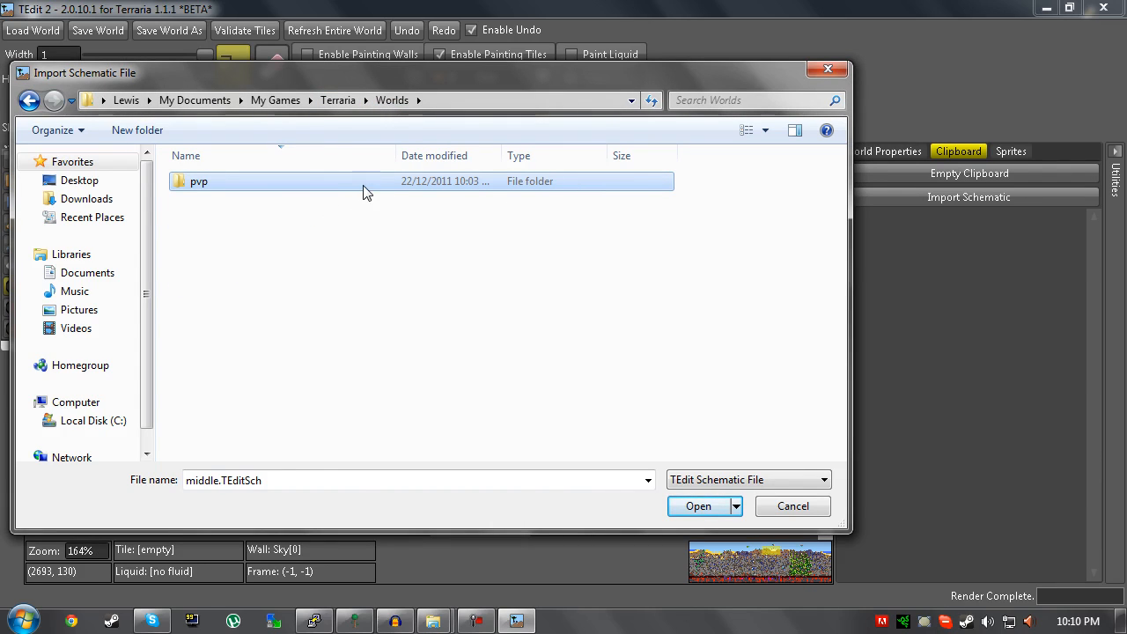
mouse_move(201, 187)
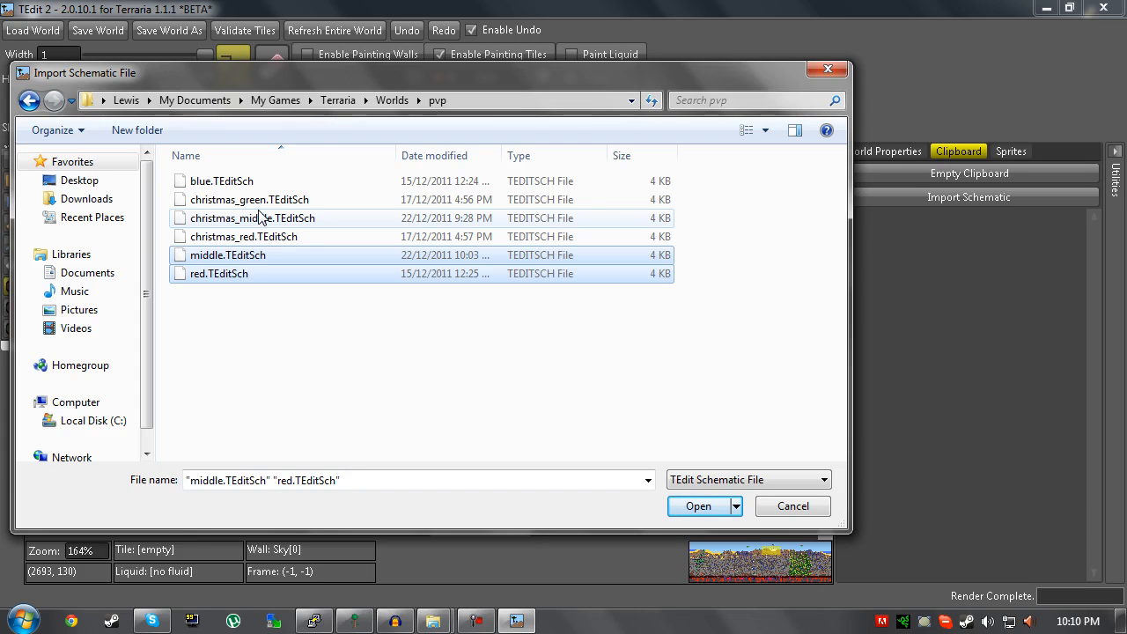
- Import the blue, middle and red .TEditSch schematics into the clipboard
click(222, 180)
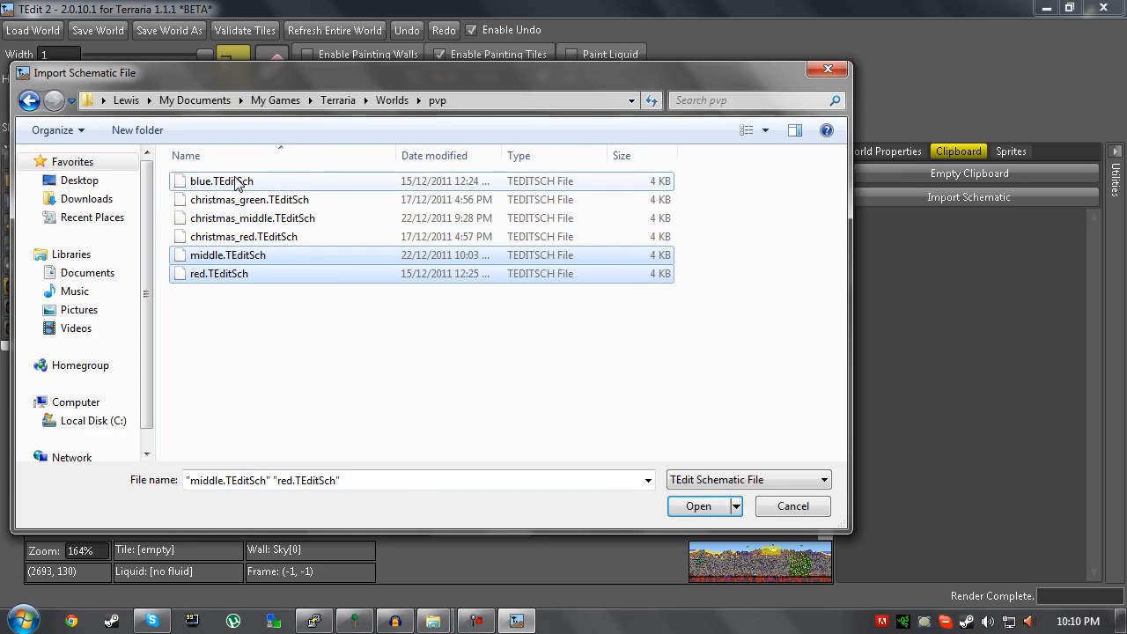
click(222, 181)
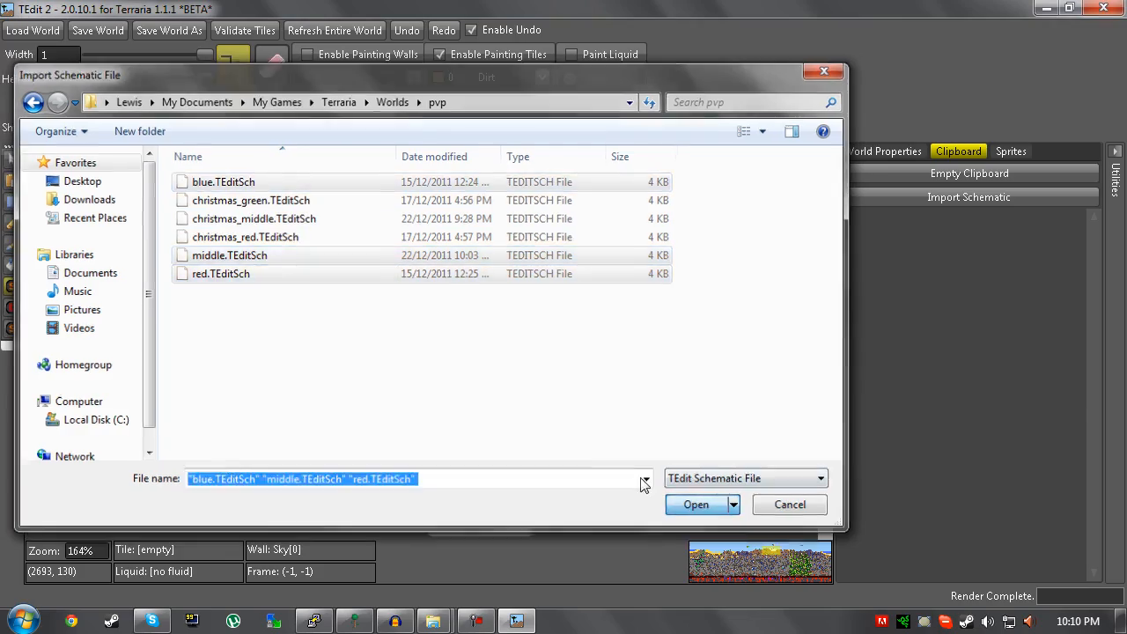
click(695, 504)
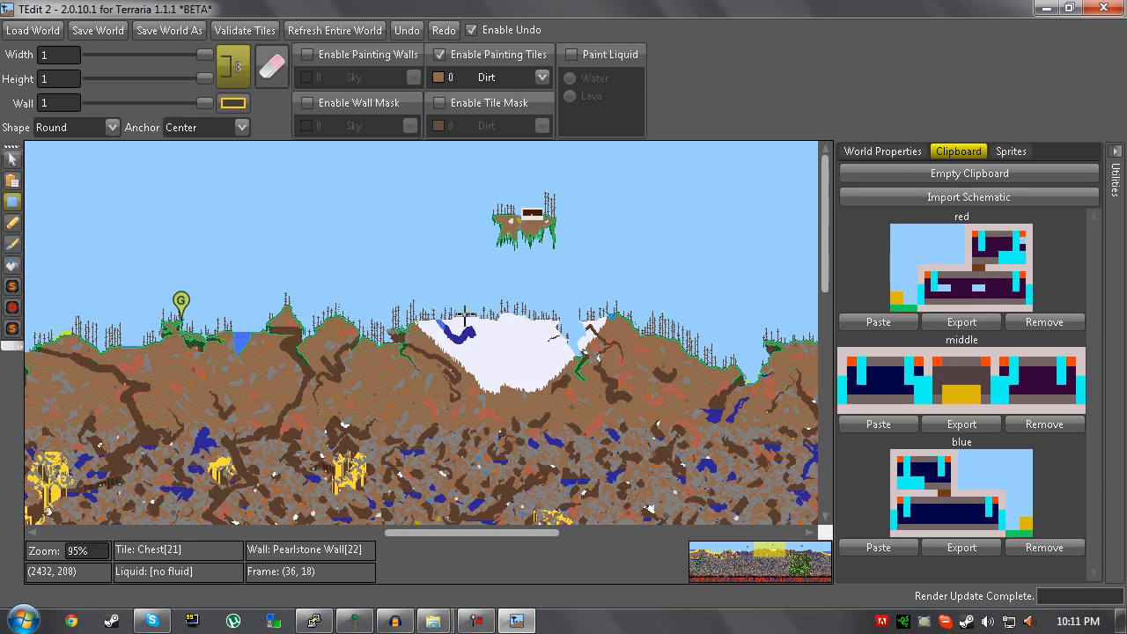
mouse_move(465, 324)
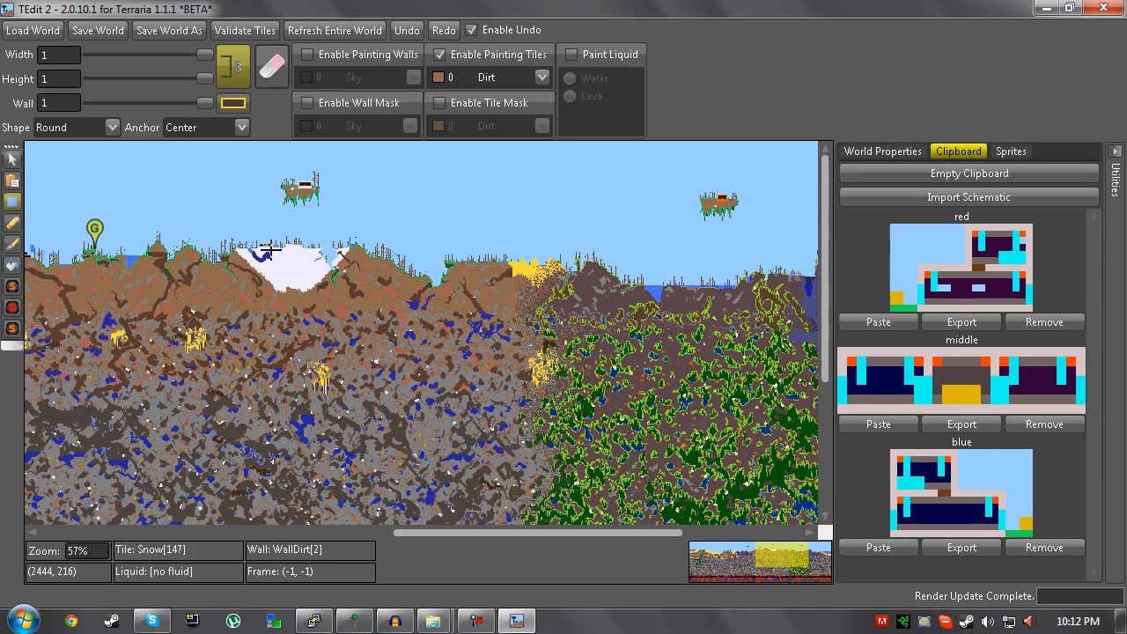
mouse_move(575, 257)
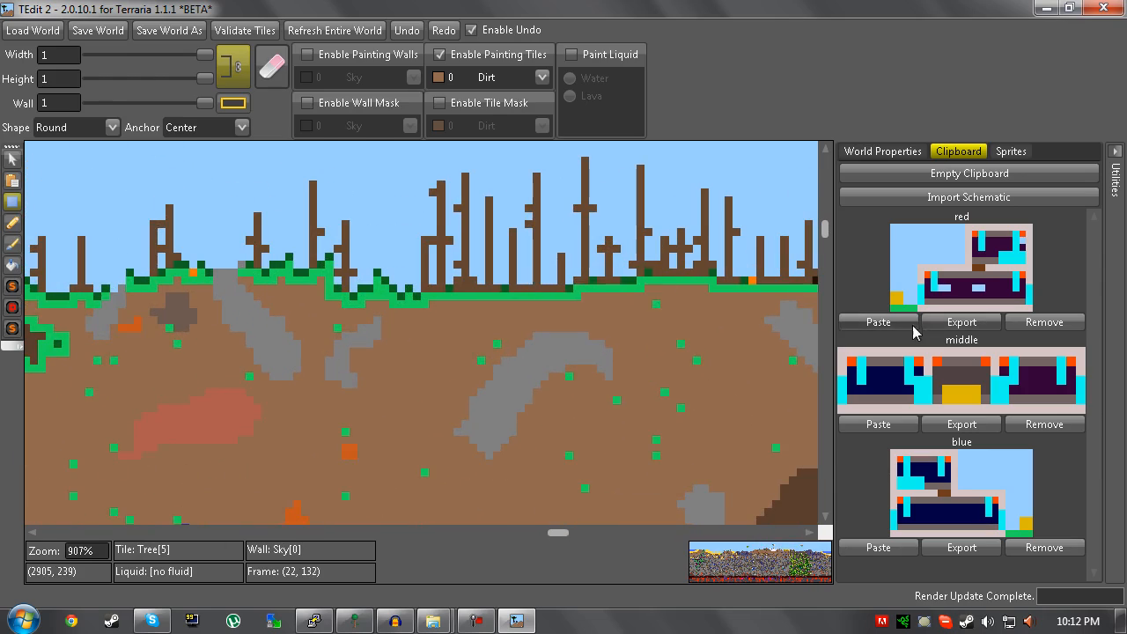
- Paste the middle base schematic onto the snowy surface of the map
click(877, 320)
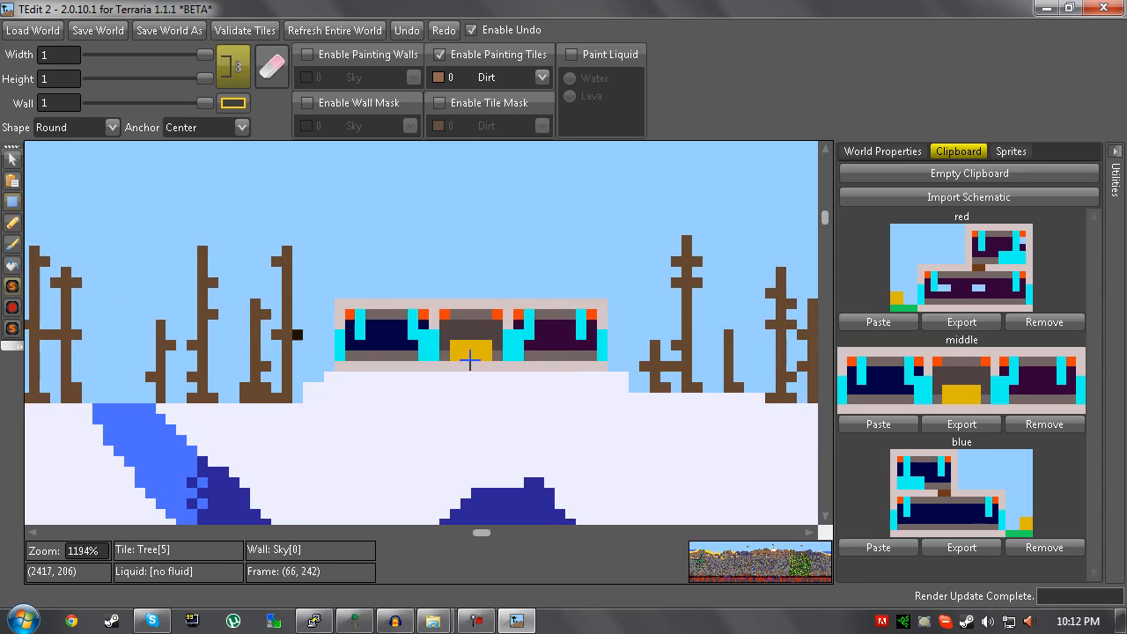
mouse_move(11, 330)
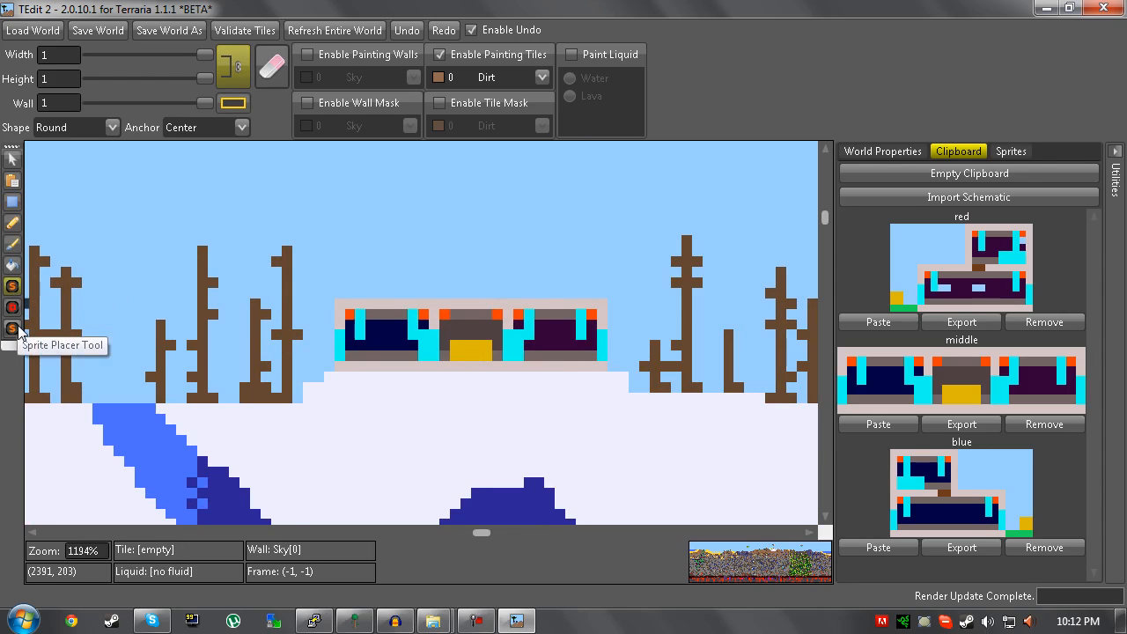
mouse_move(12, 287)
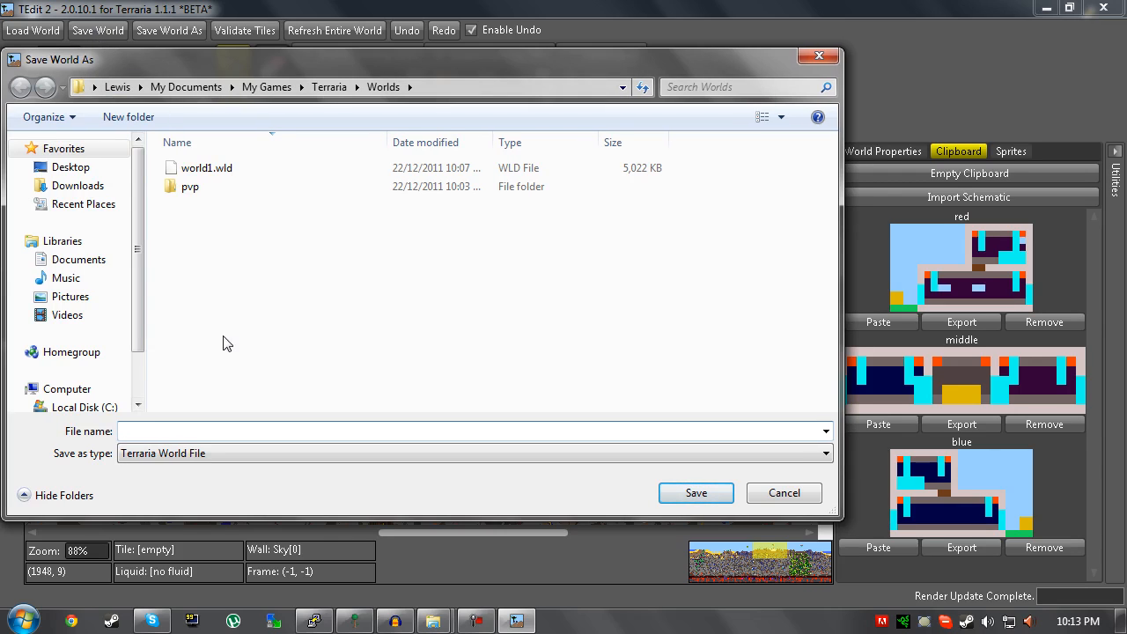
mouse_move(268, 387)
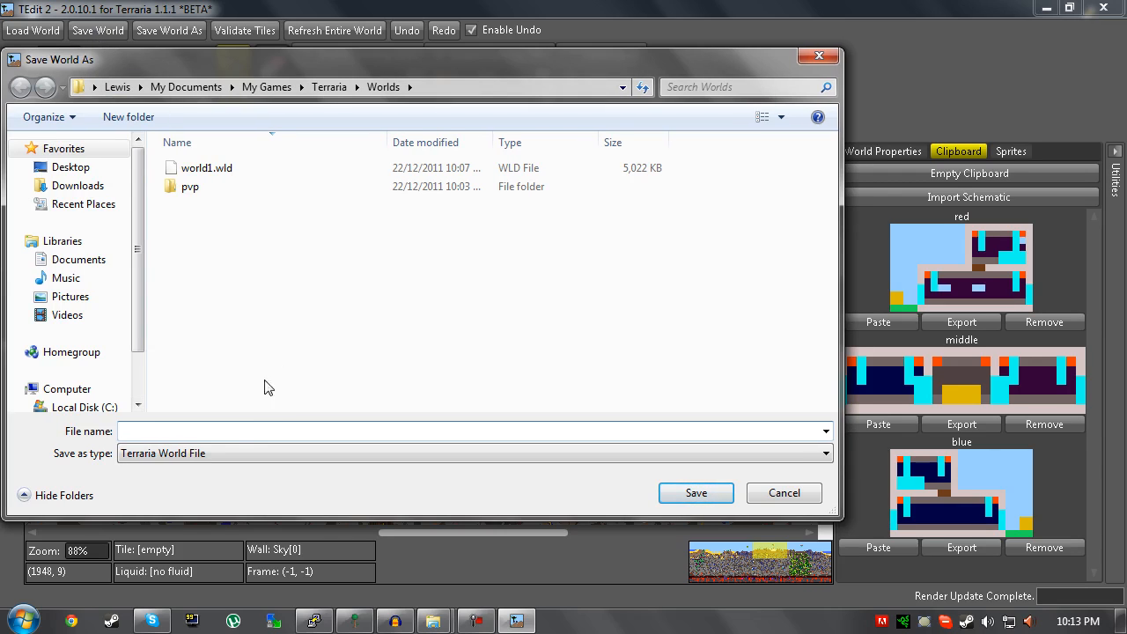
- Enter CTG MAP 1 as the file name and save the world into the Worlds folder
text(C)
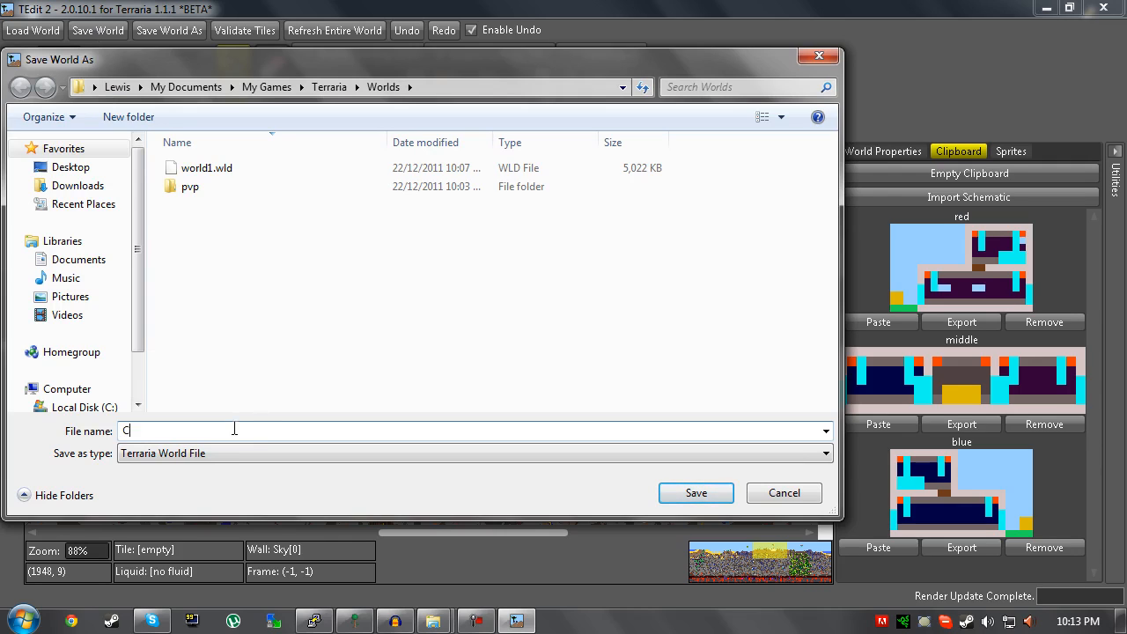
text(TG MA)
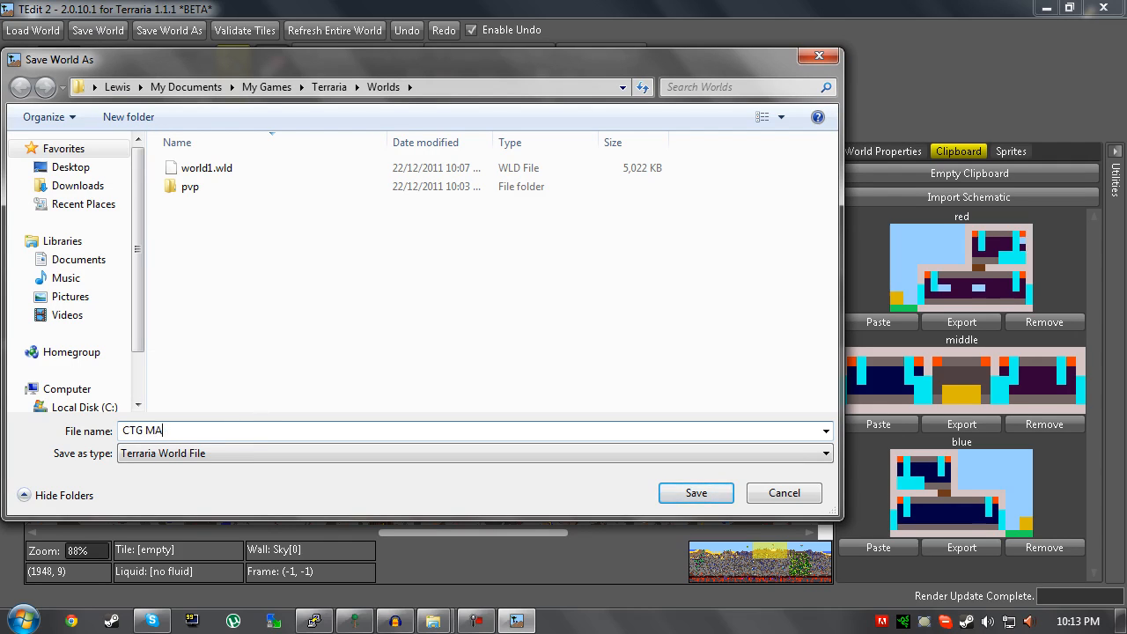
key(BackSpace)
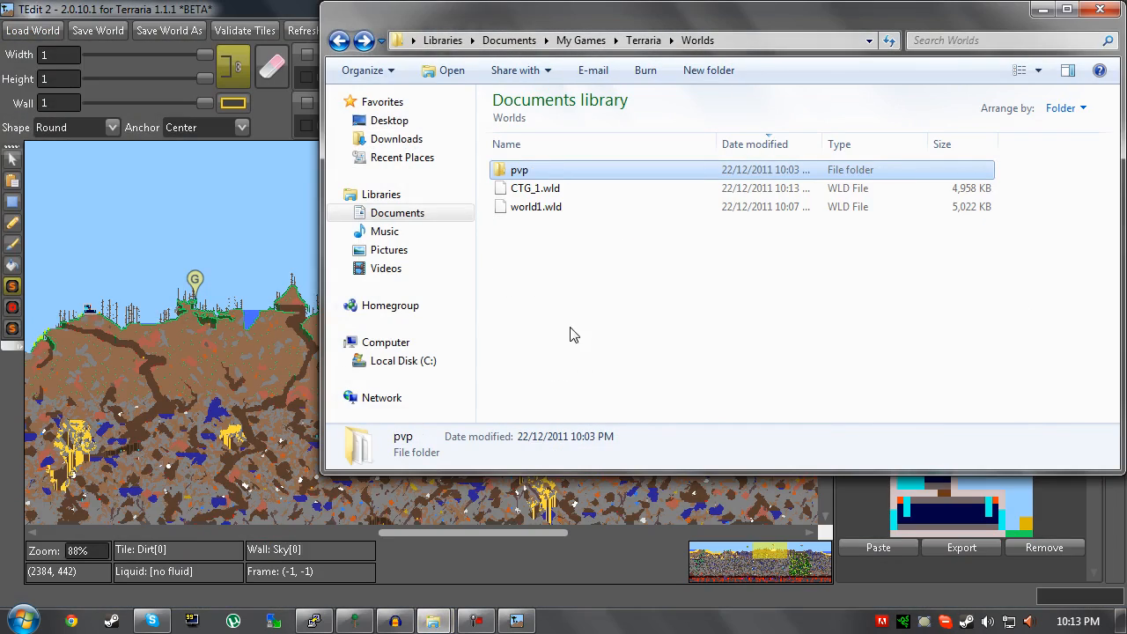
- Browse the Terraria Worlds folder in Explorer to confirm CTG_1.wld is there
click(535, 206)
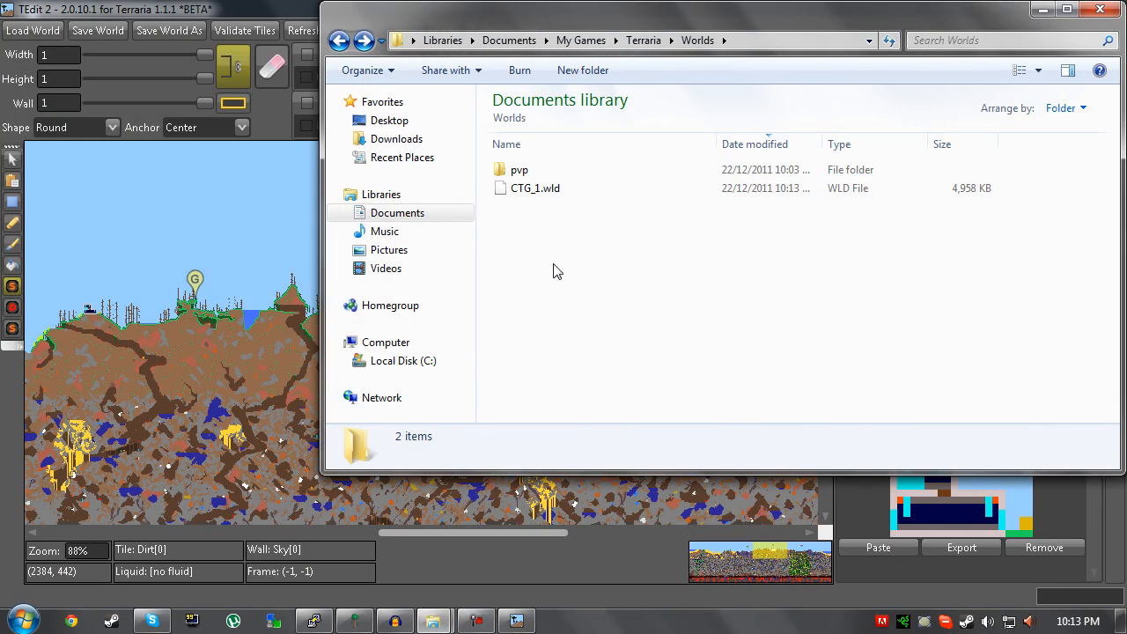
mouse_move(553, 292)
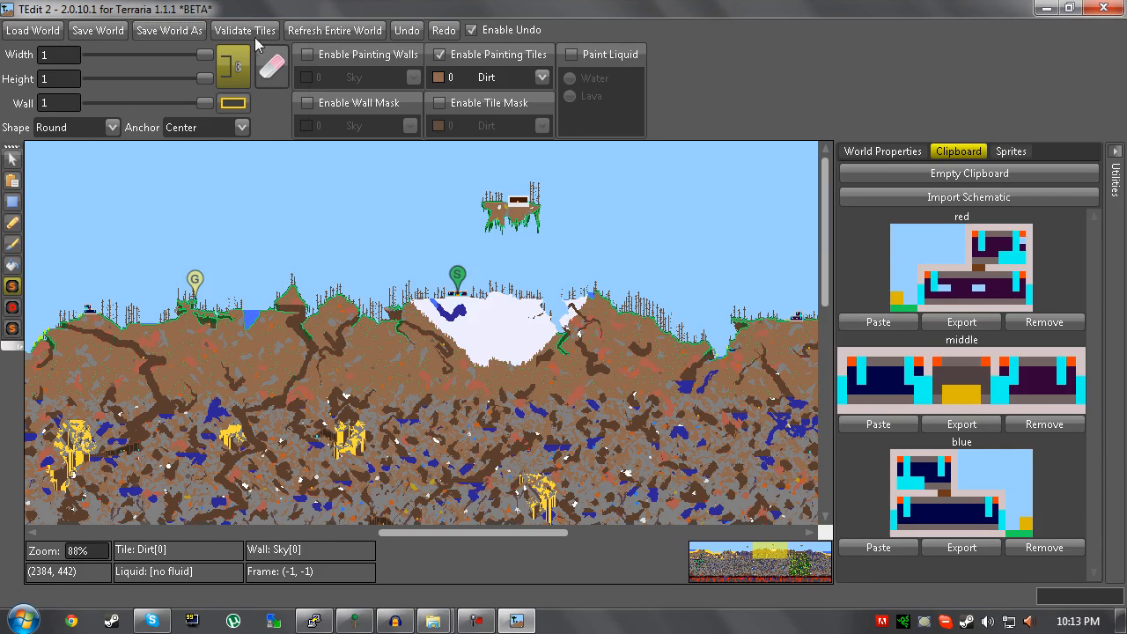
mouse_move(452, 308)
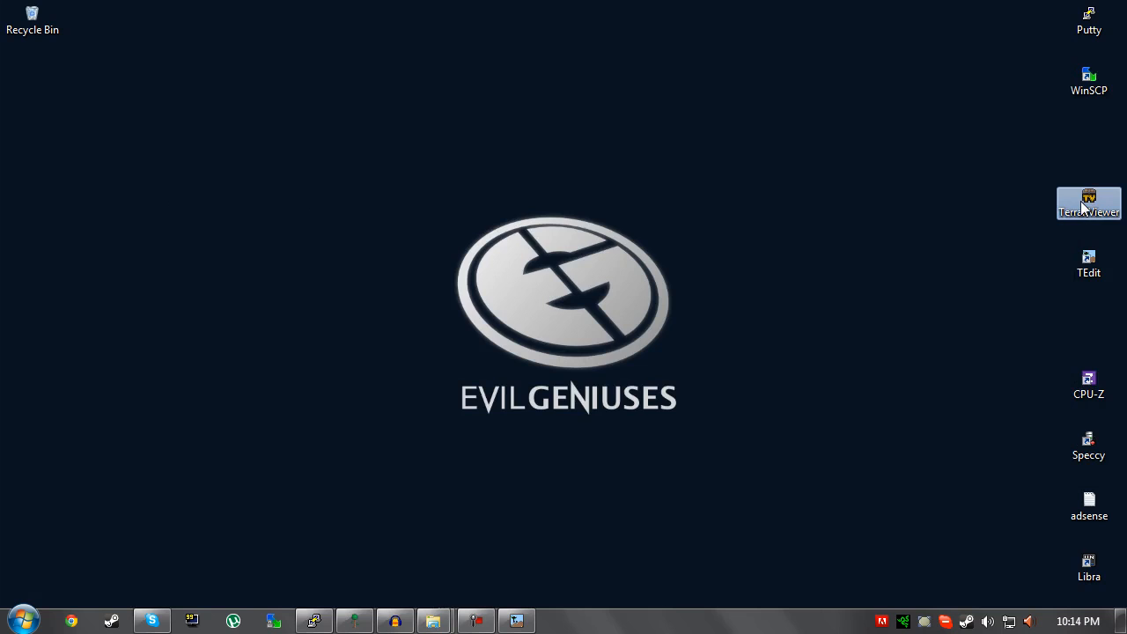
- Launch TerrariViewer and load the player's .plr character file from the Players folder
double_click(1088, 197)
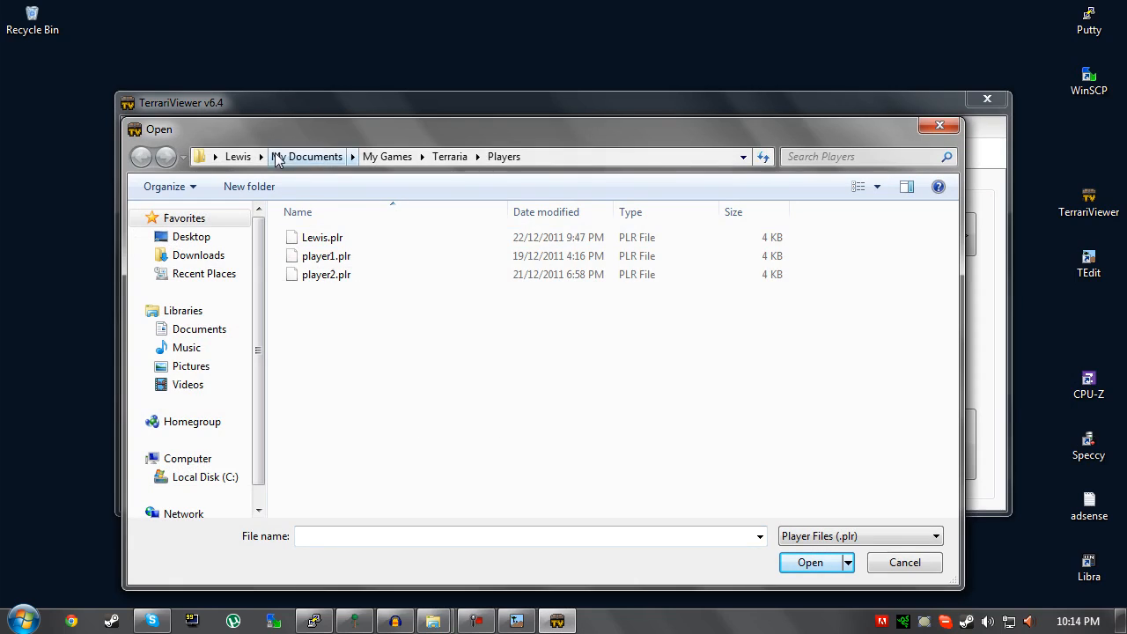
click(450, 155)
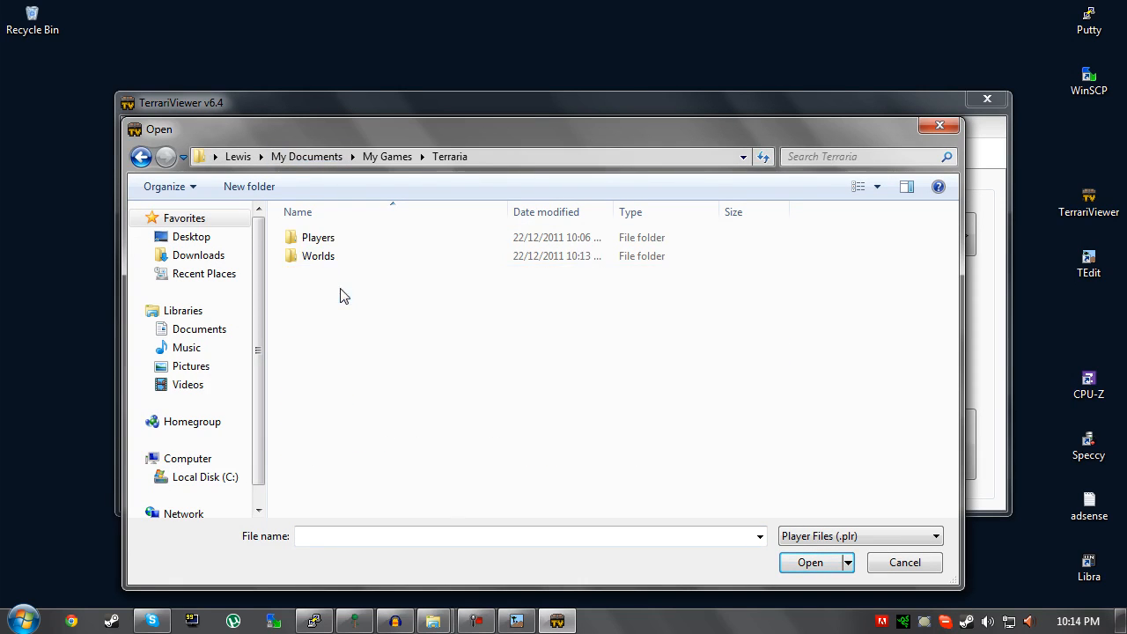
double_click(319, 236)
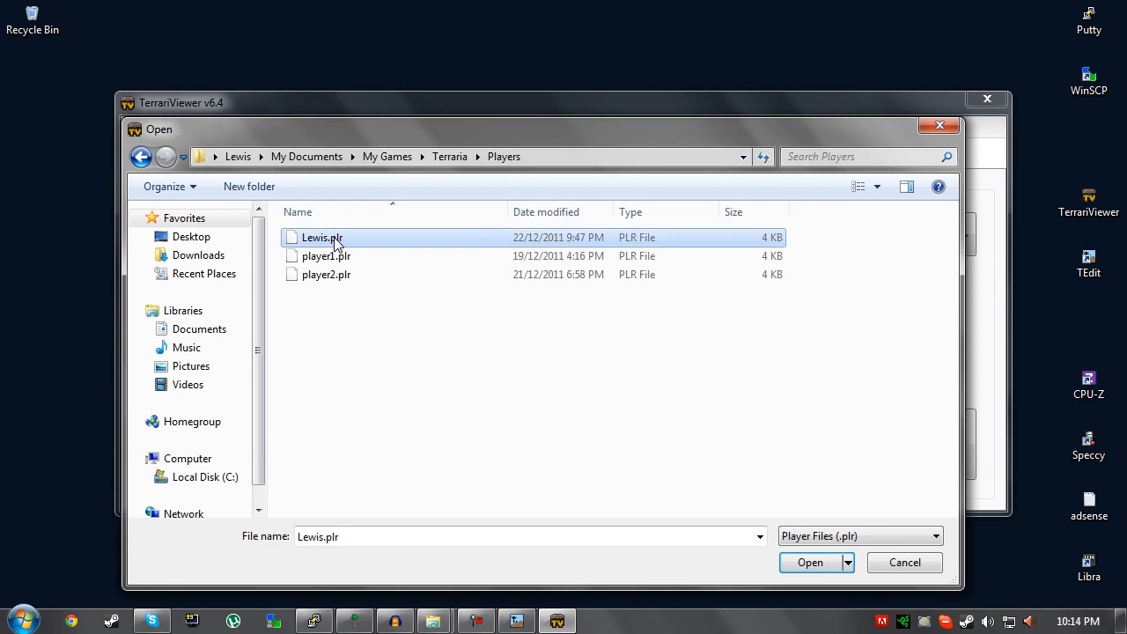
click(806, 562)
text(t)
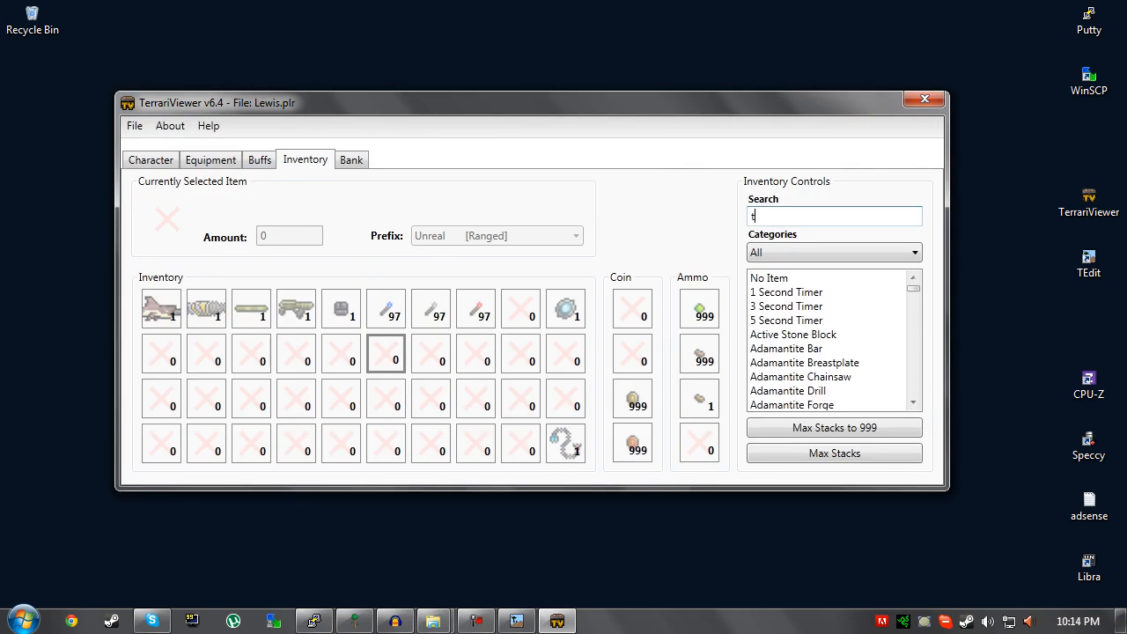
- Search 'torch', place 99 Red Torches in an inventory slot, and bring up File to save
text(orch)
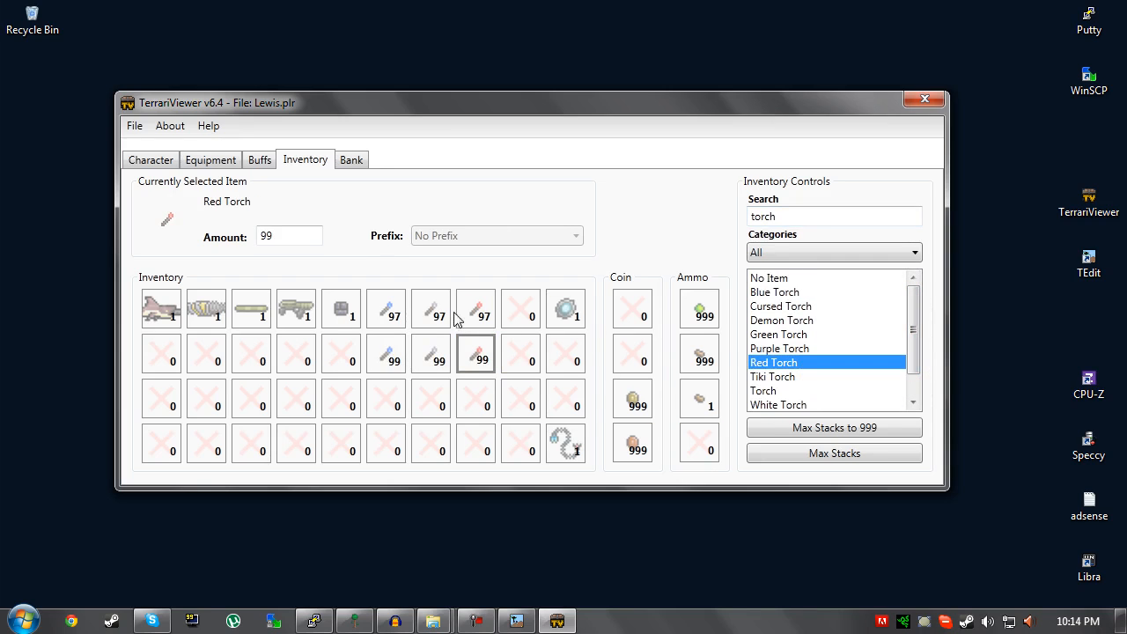
mouse_move(433, 354)
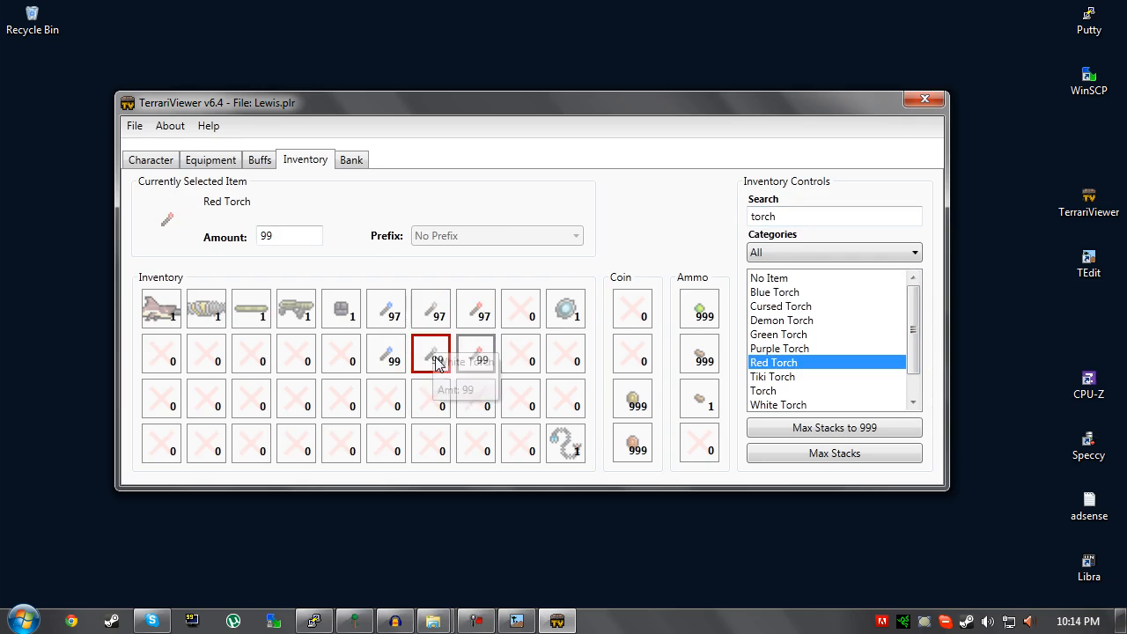
click(134, 125)
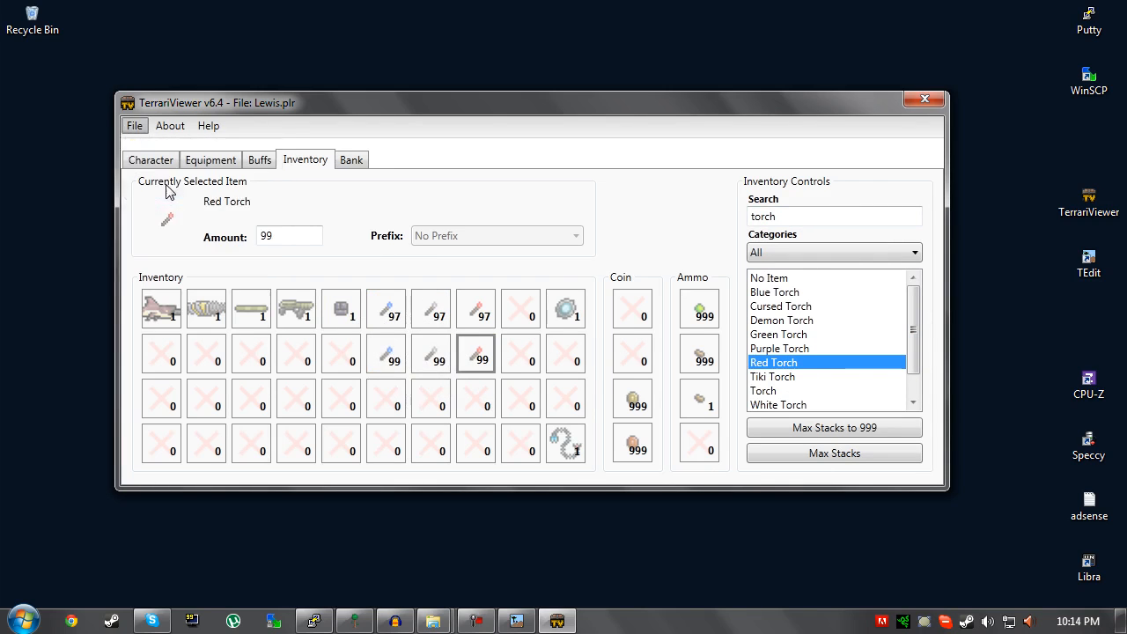
click(923, 101)
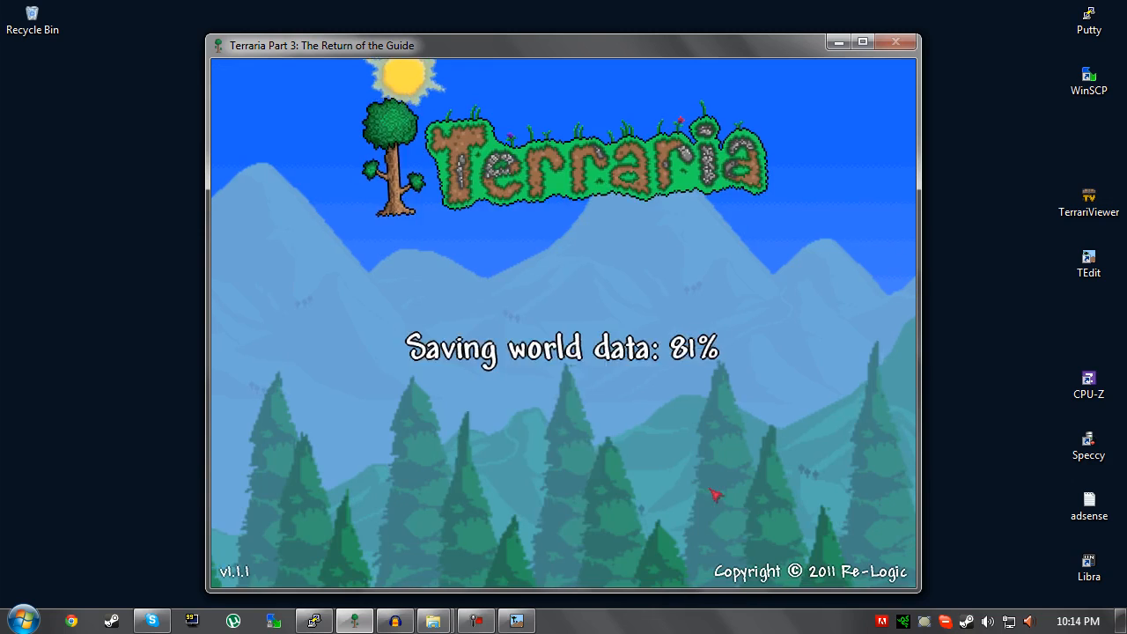
- Bring the Explorer Worlds folder into view showing CTG_1.wld and its new .bak backup
click(433, 620)
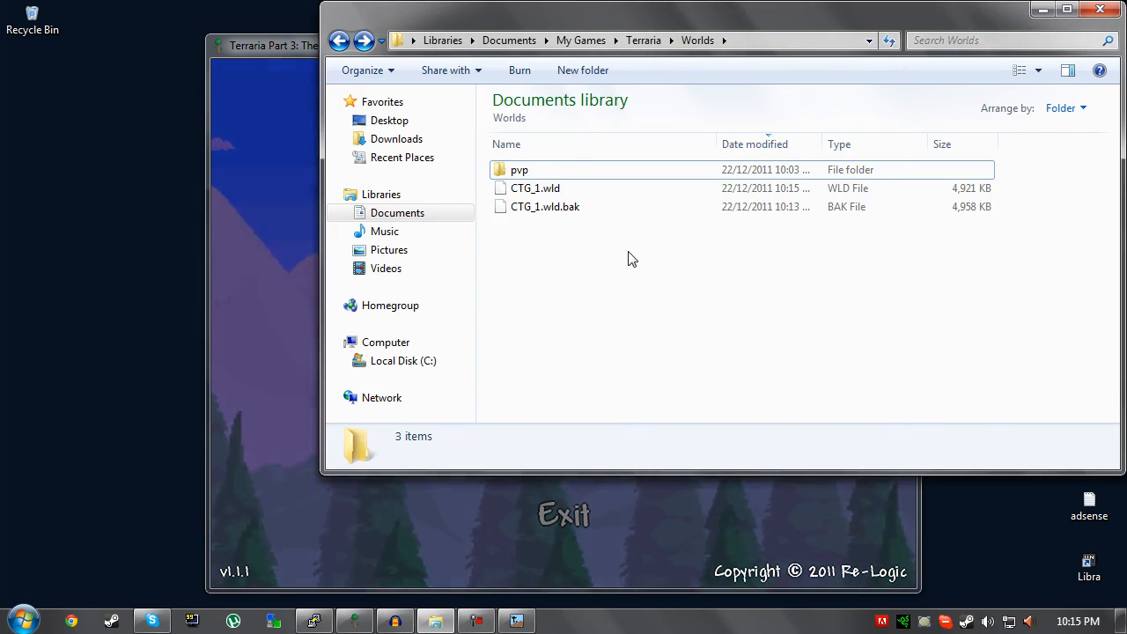
click(532, 186)
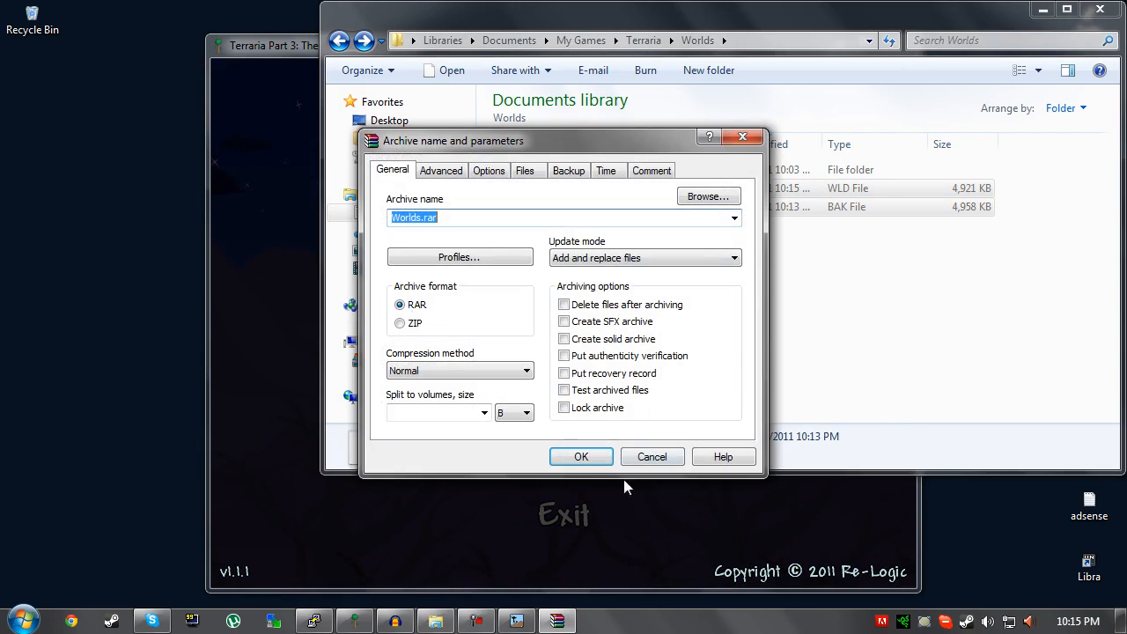
click(581, 456)
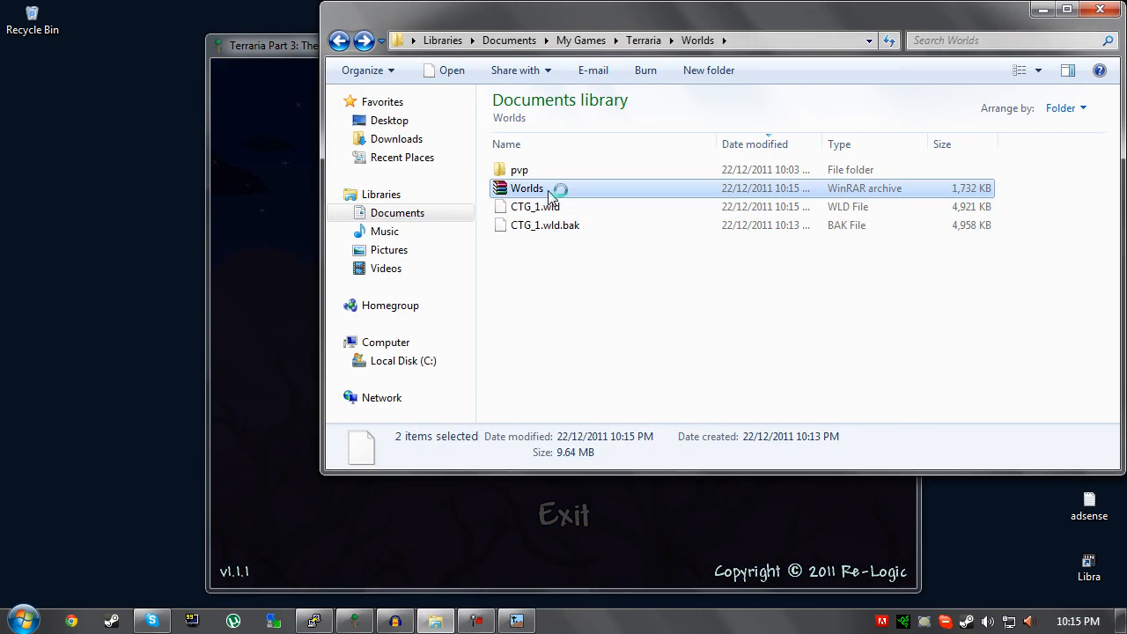
key(Delete)
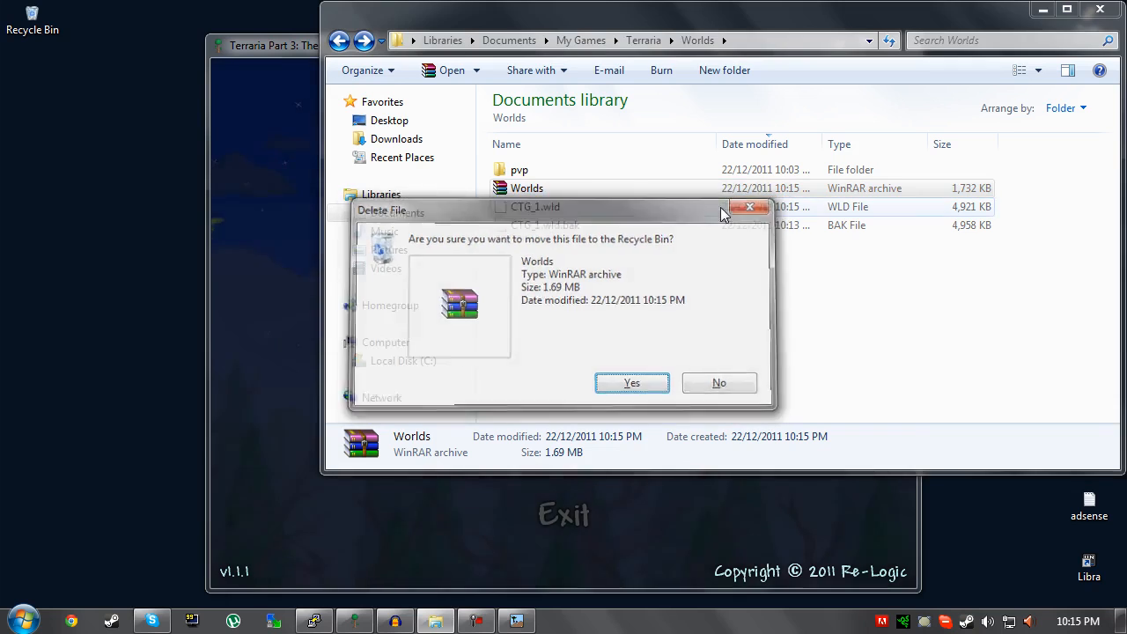
click(632, 384)
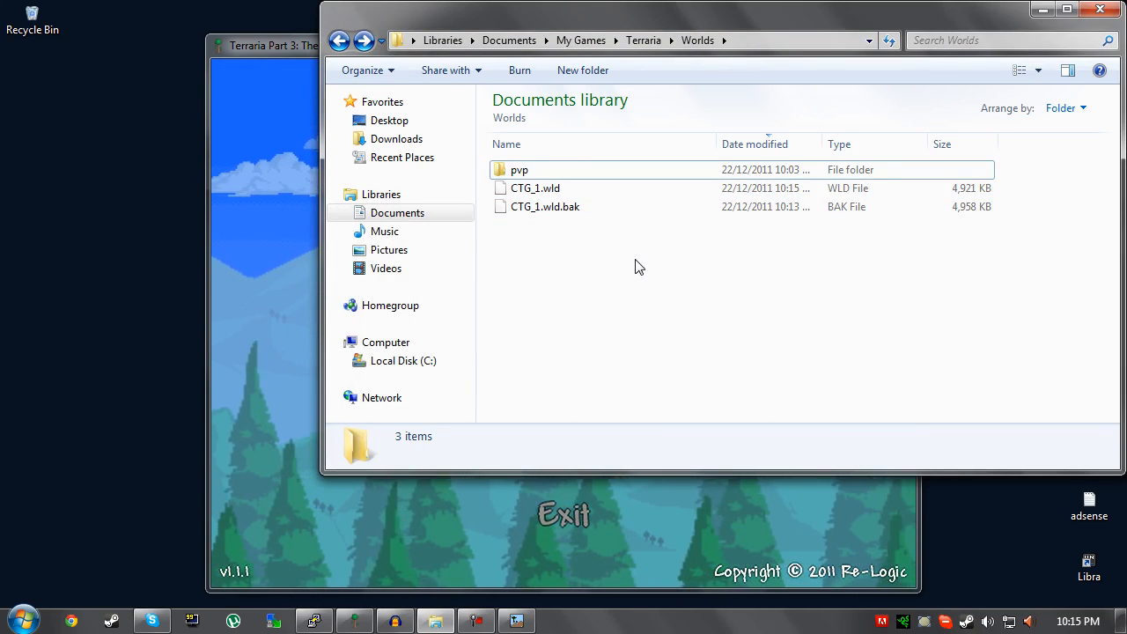
mouse_move(605, 253)
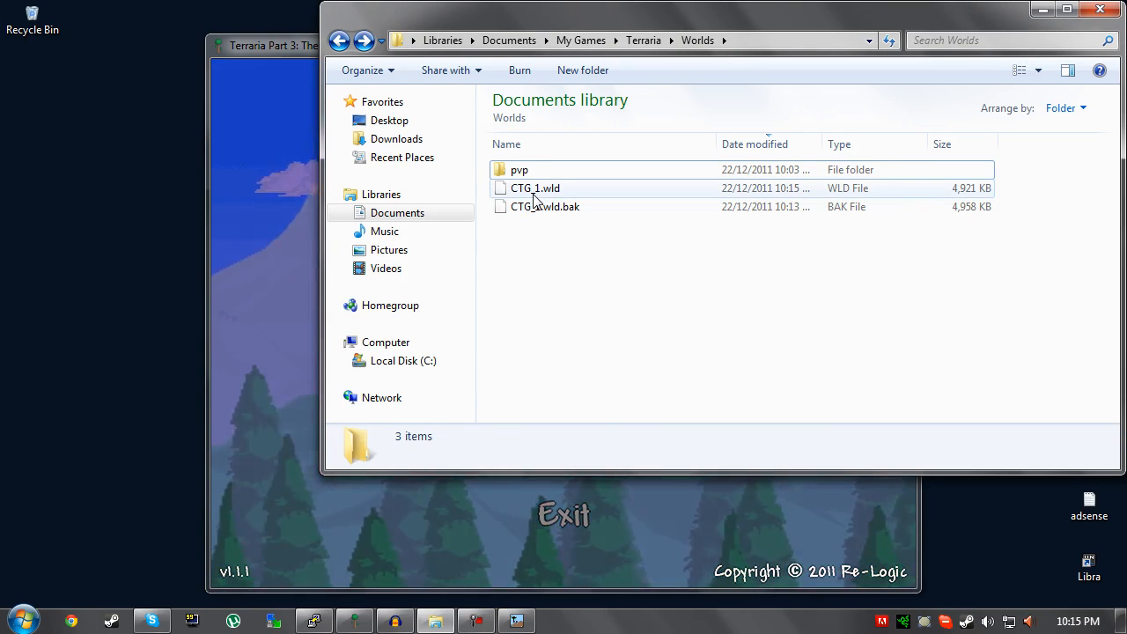
mouse_move(535, 194)
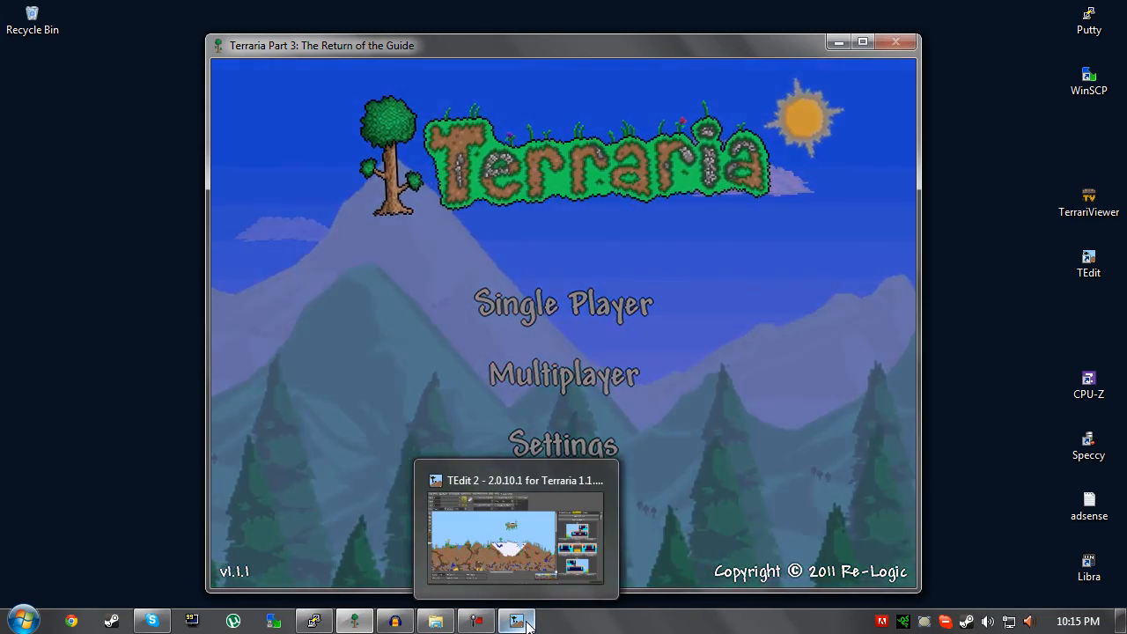
- Switch from the Terraria title menu back to the TEdit world editor
click(518, 620)
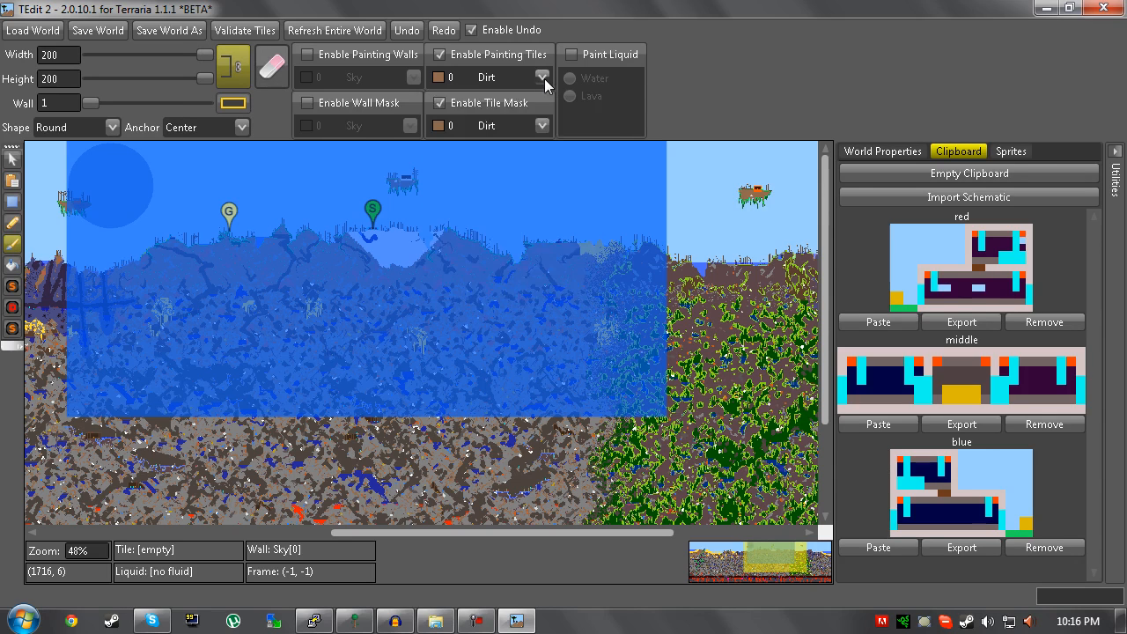
- Choose 147 Snow as the tile to paint over the grass
click(549, 78)
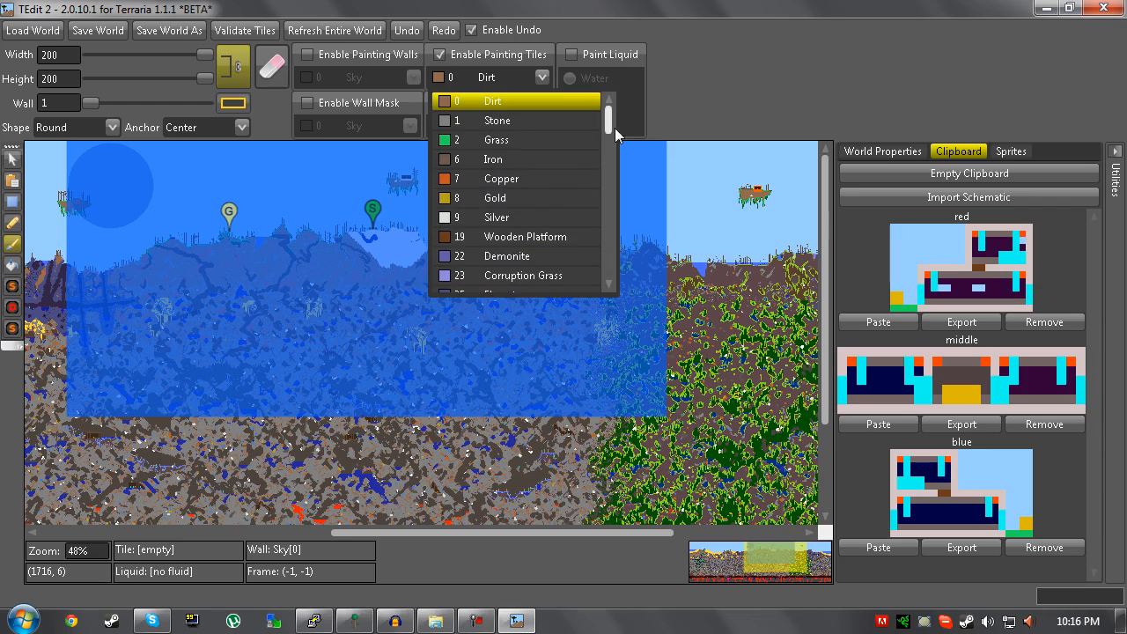
scroll(down, 3)
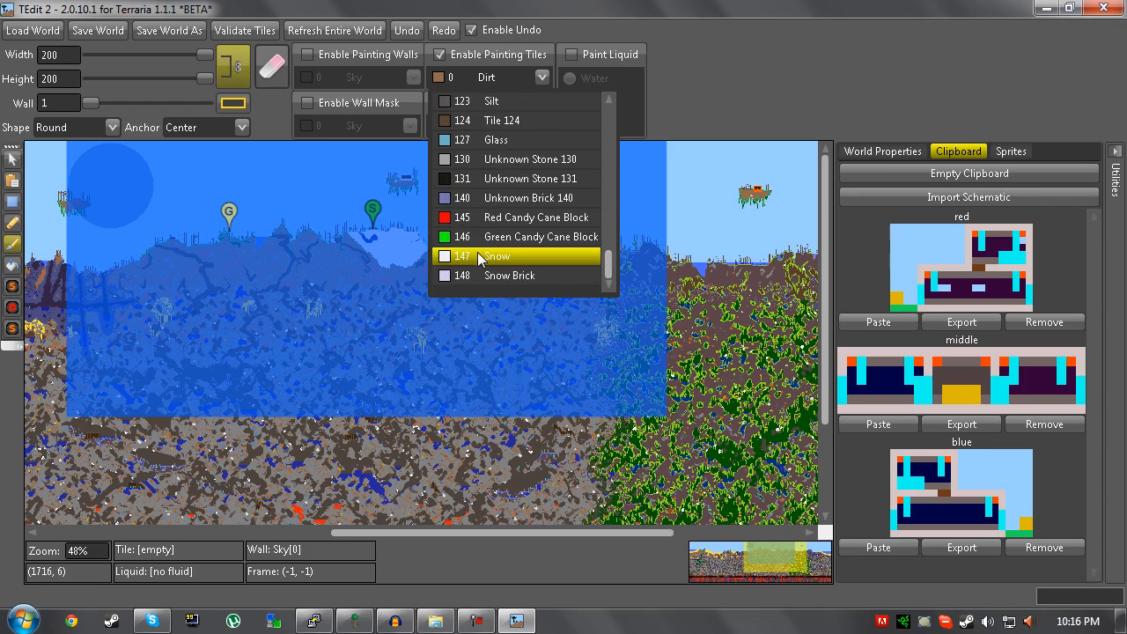
click(498, 255)
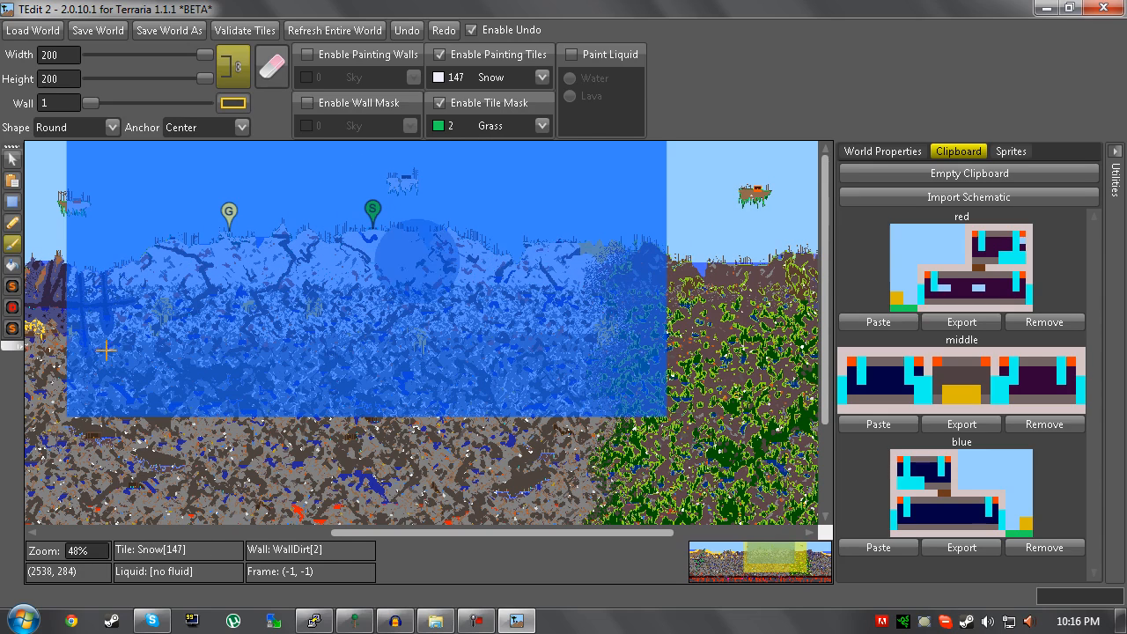
mouse_move(175, 336)
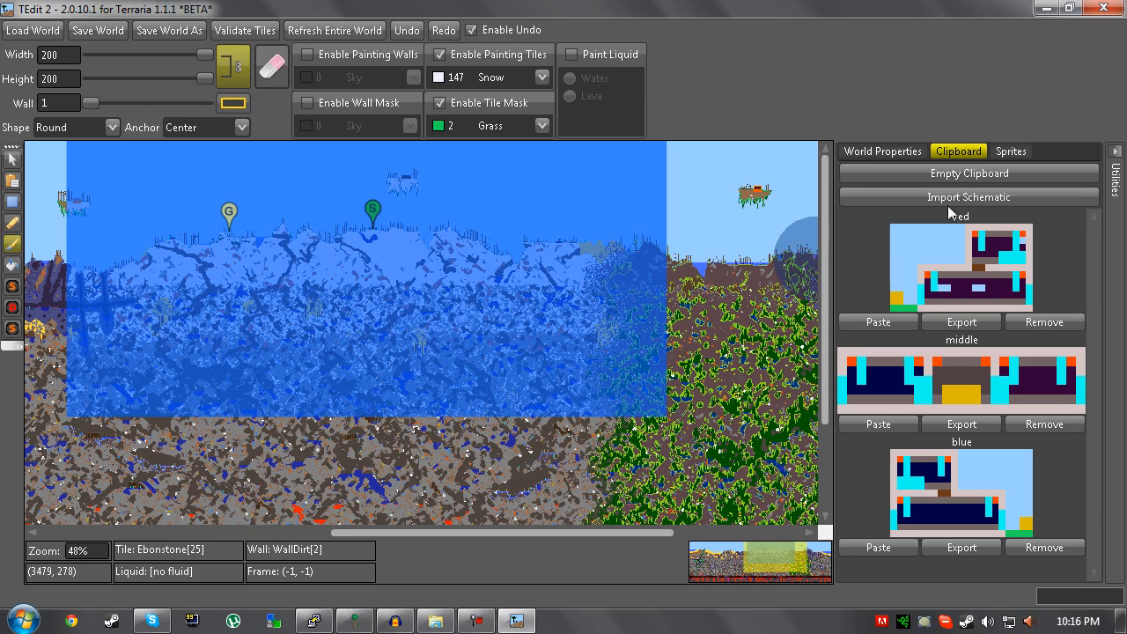
- Import christmas_middle.TEditSch and christmas_red.TEditSch from pvp into the clipboard
click(969, 197)
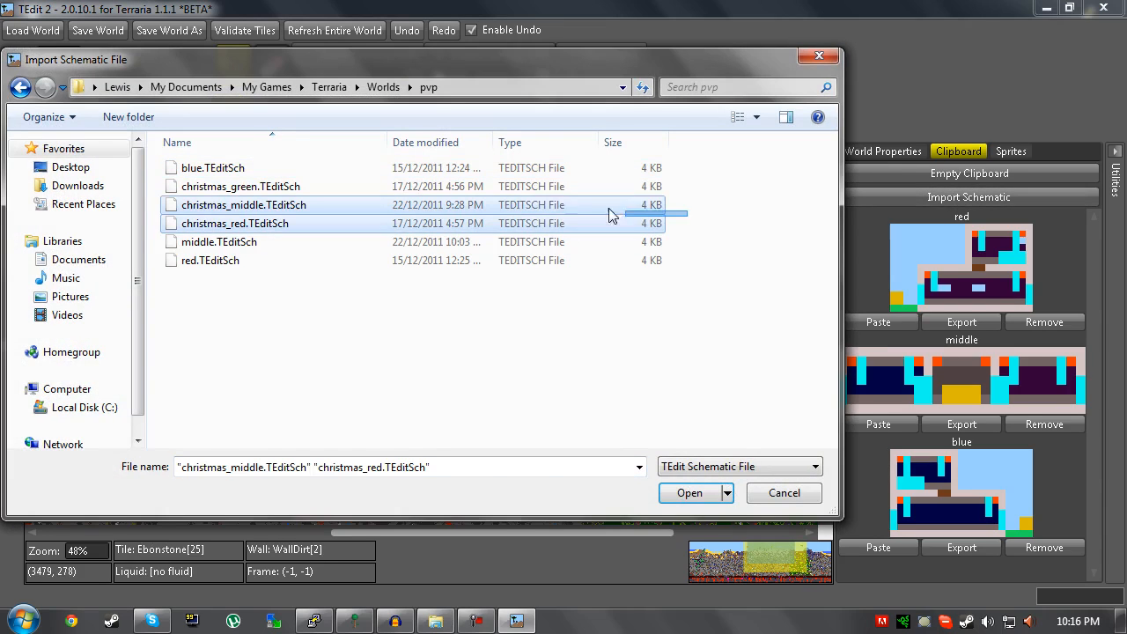
click(691, 493)
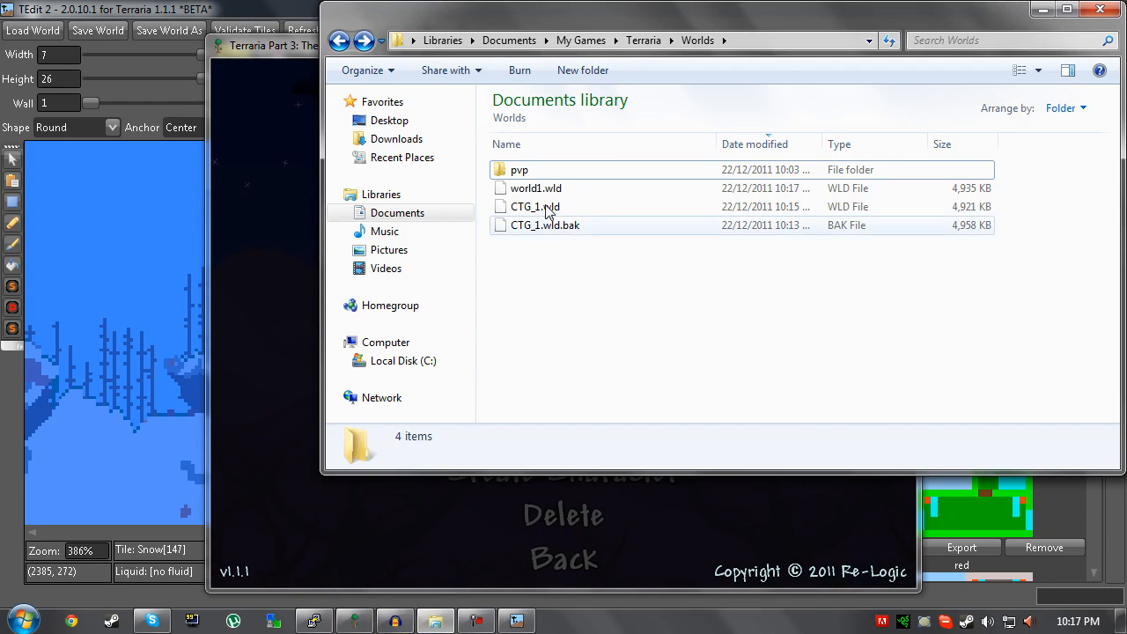
mouse_move(532, 192)
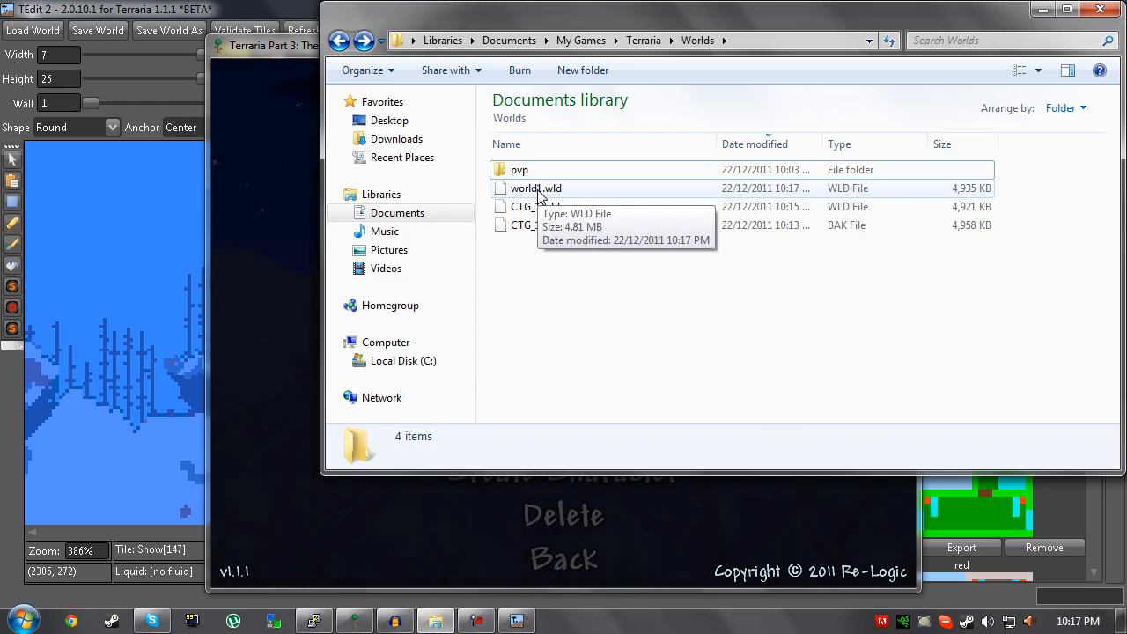